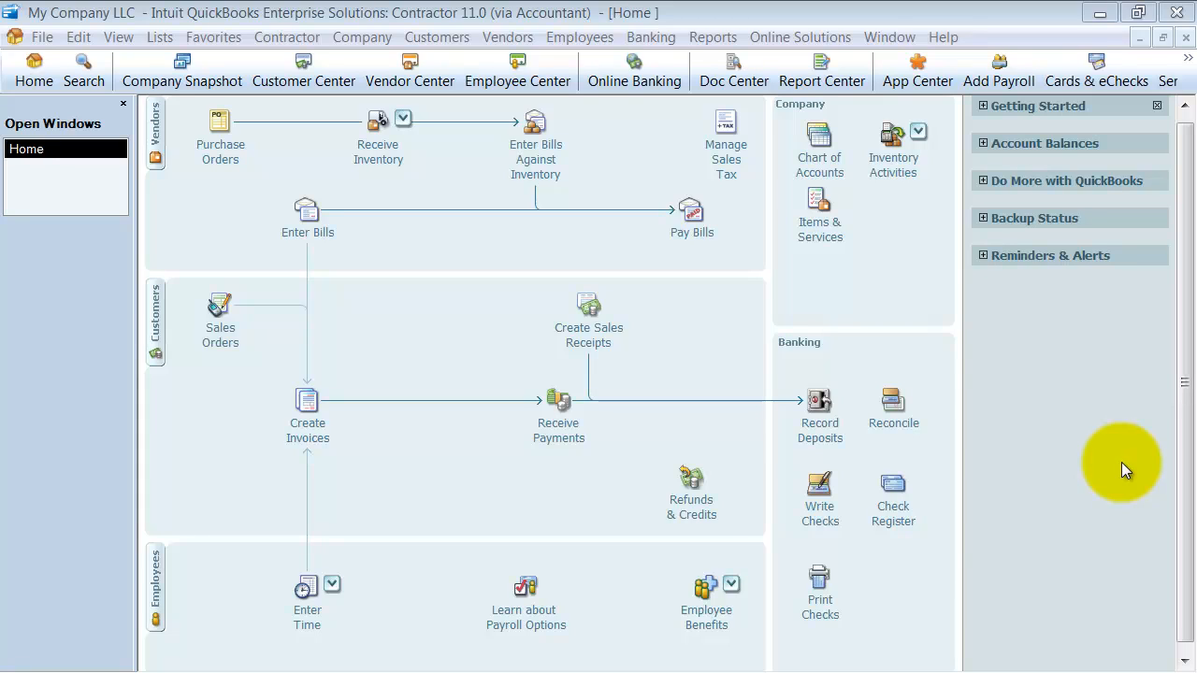
{"action": "mouse_move", "coordinate": [307, 232]}
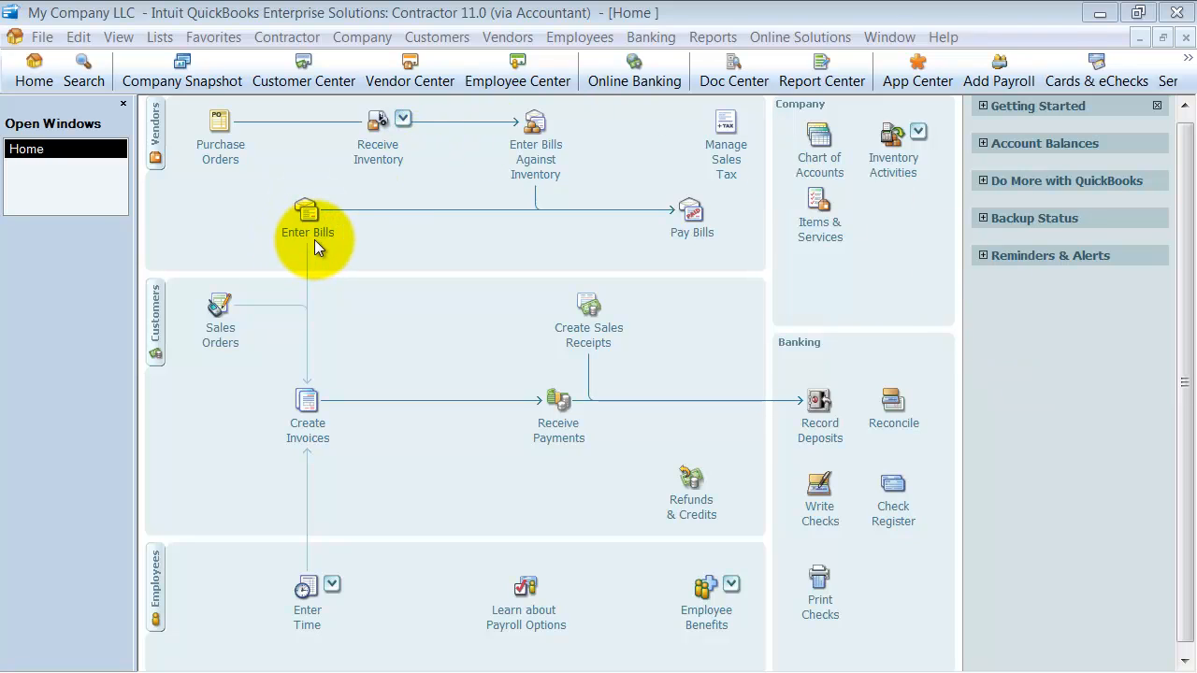
- Open the Edit menu from the Home page menu bar
{"action": "left_click", "coordinate": [79, 36]}
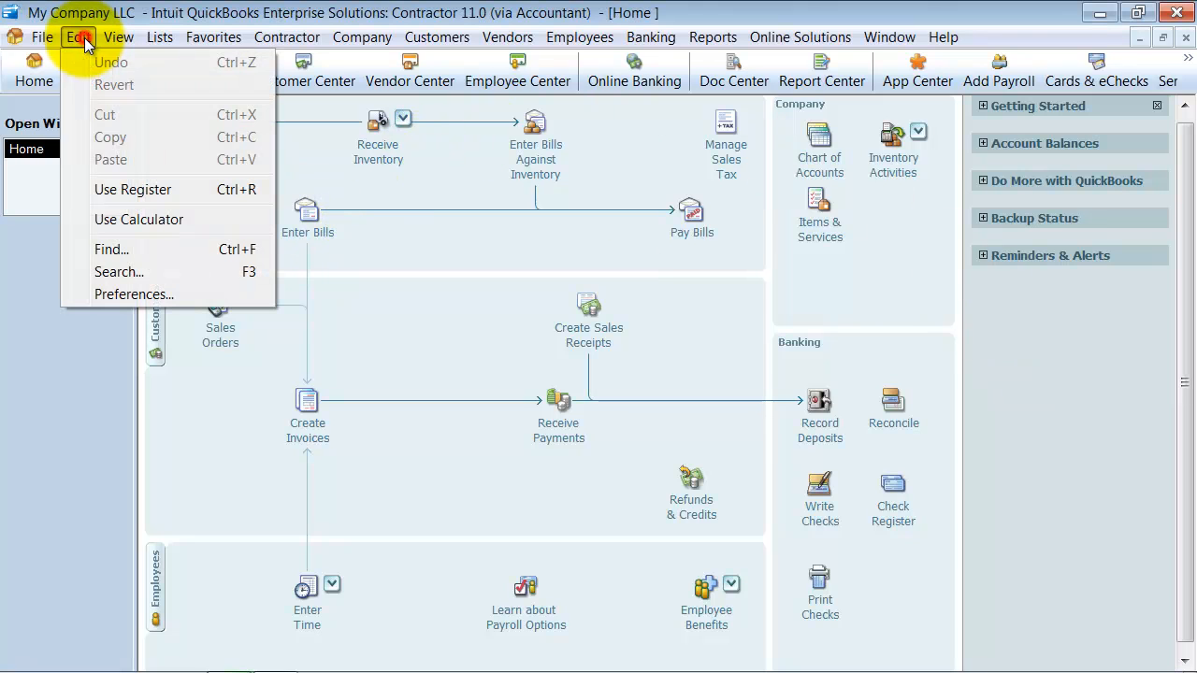
- Keep 'Ask what to do' in Sales & Customers My Preferences and save
{"action": "left_click", "coordinate": [134, 294]}
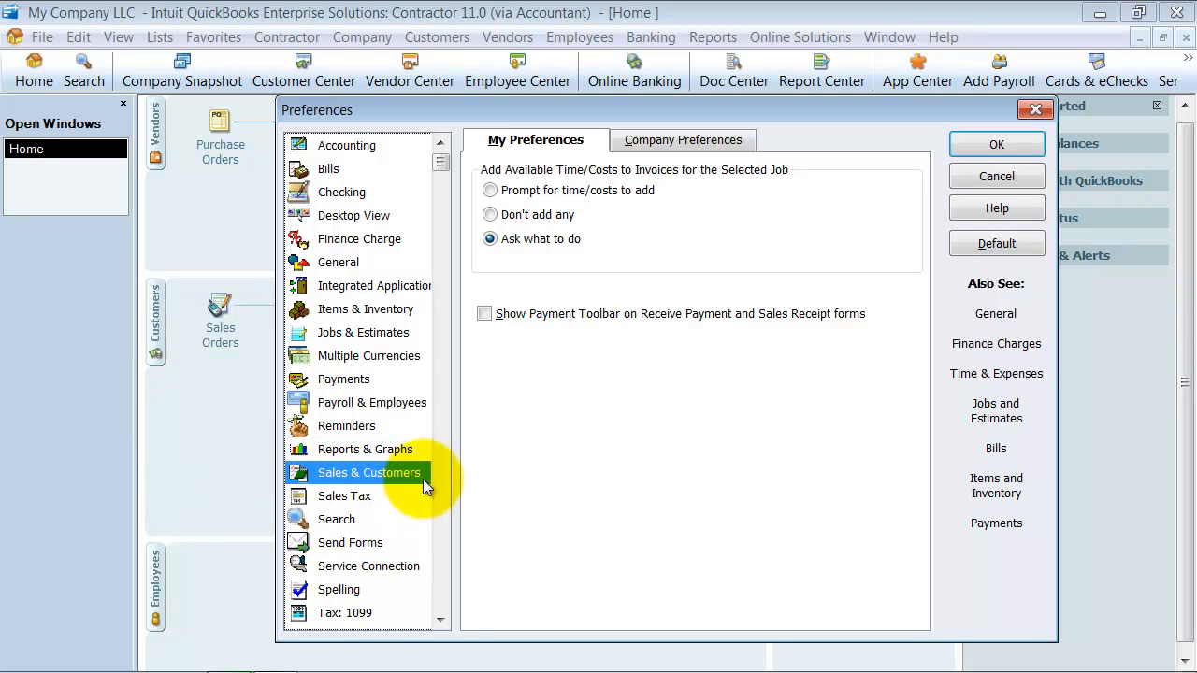
{"action": "mouse_move", "coordinate": [468, 479]}
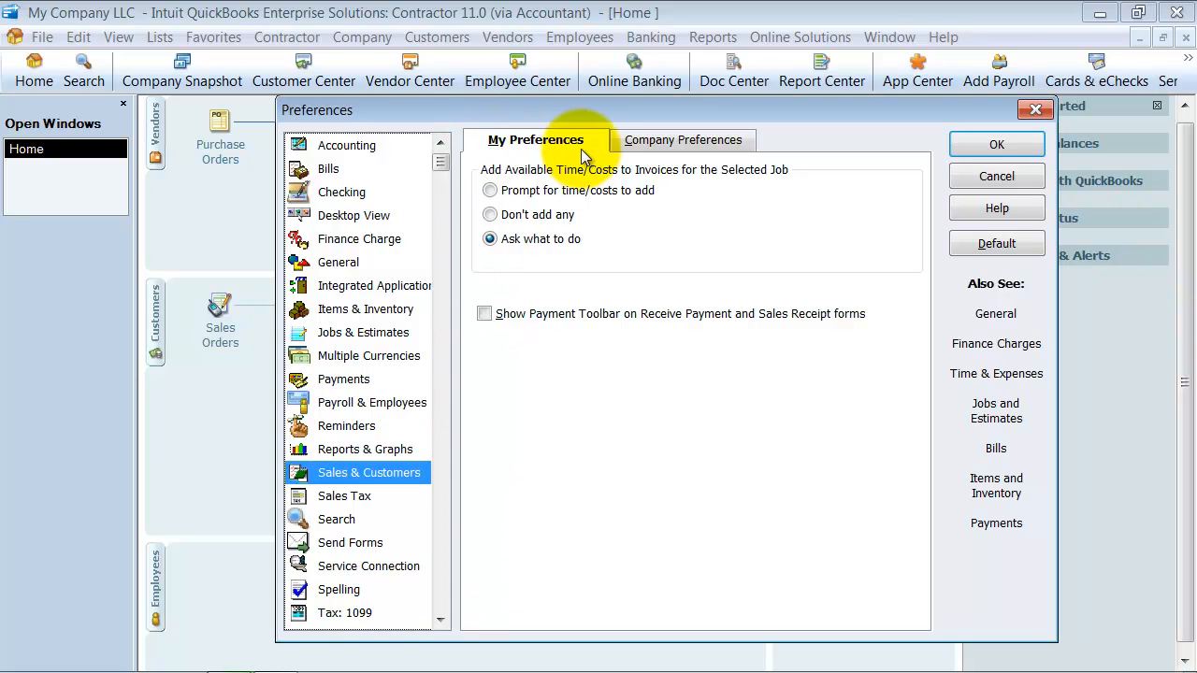
{"action": "mouse_move", "coordinate": [856, 309]}
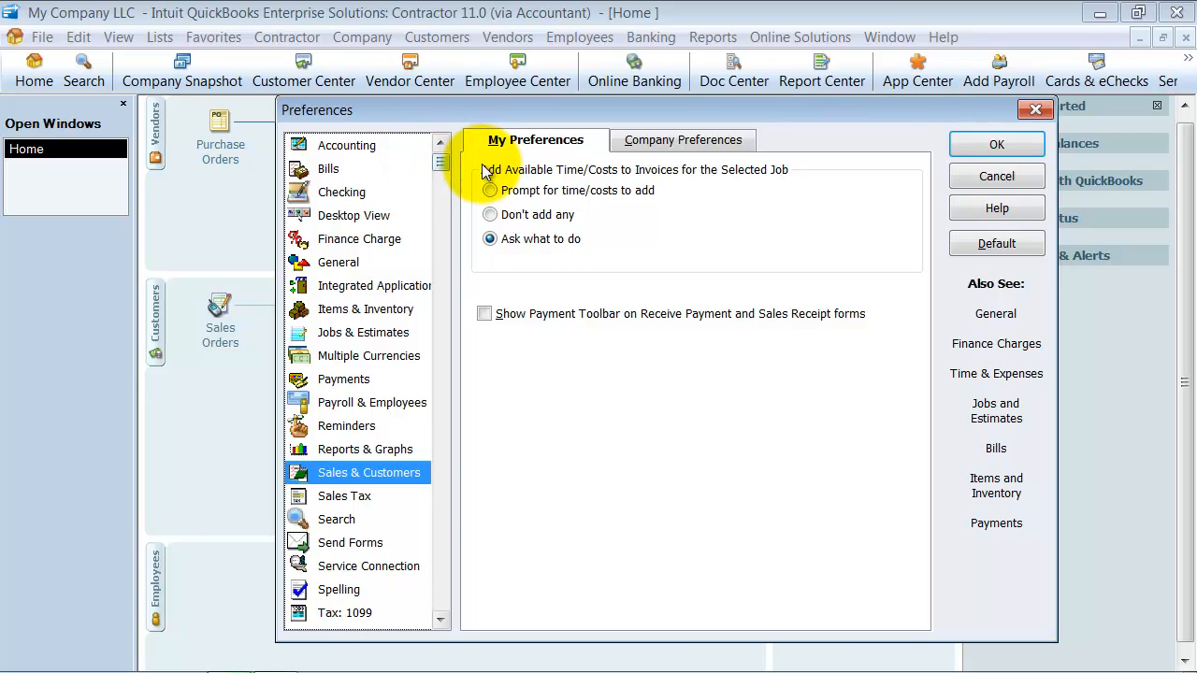
{"action": "mouse_move", "coordinate": [806, 177]}
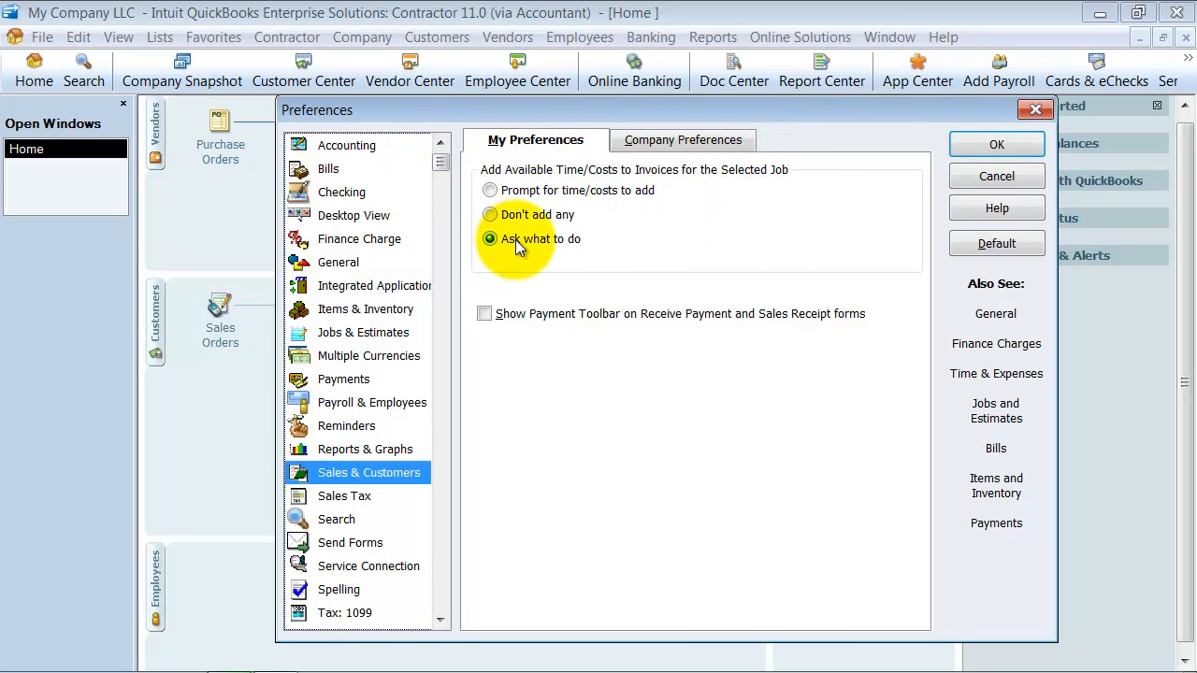
{"action": "mouse_move", "coordinate": [627, 184]}
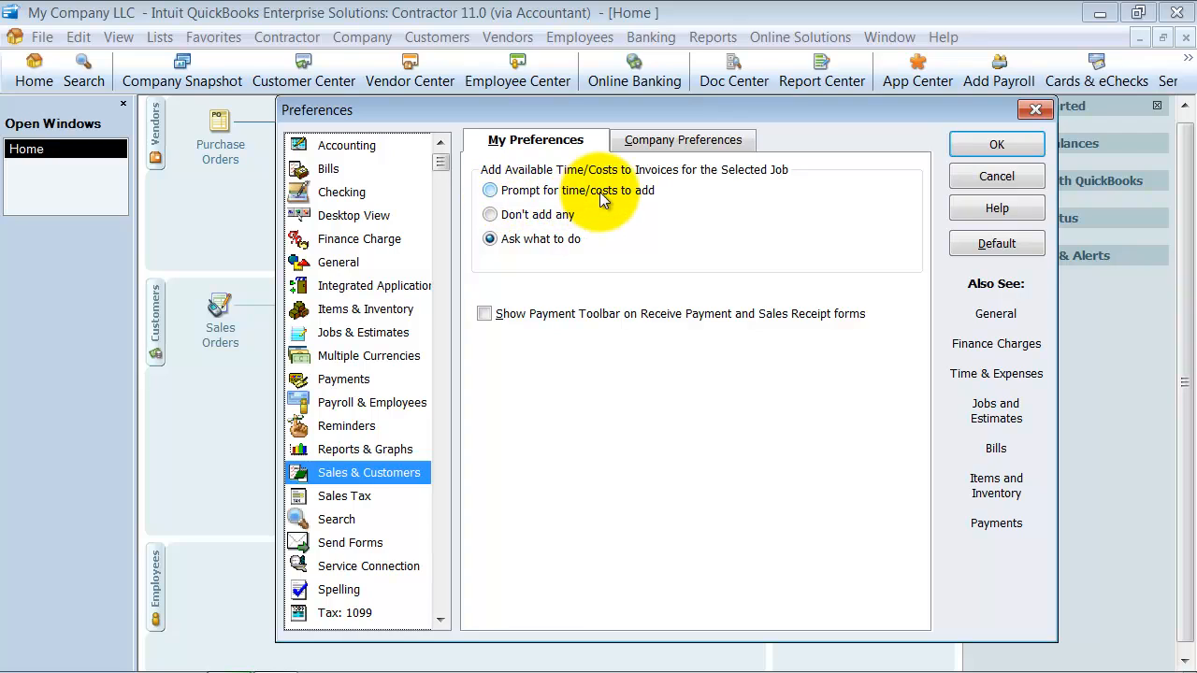
{"action": "mouse_move", "coordinate": [636, 200]}
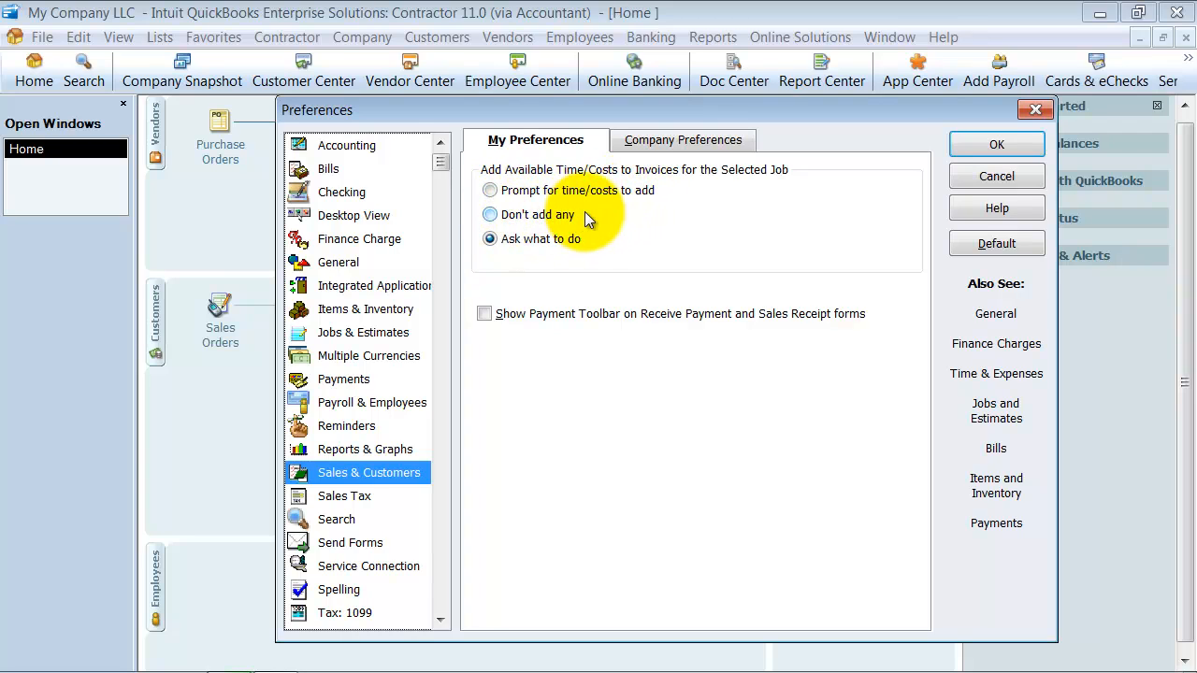
{"action": "left_click", "coordinate": [489, 238]}
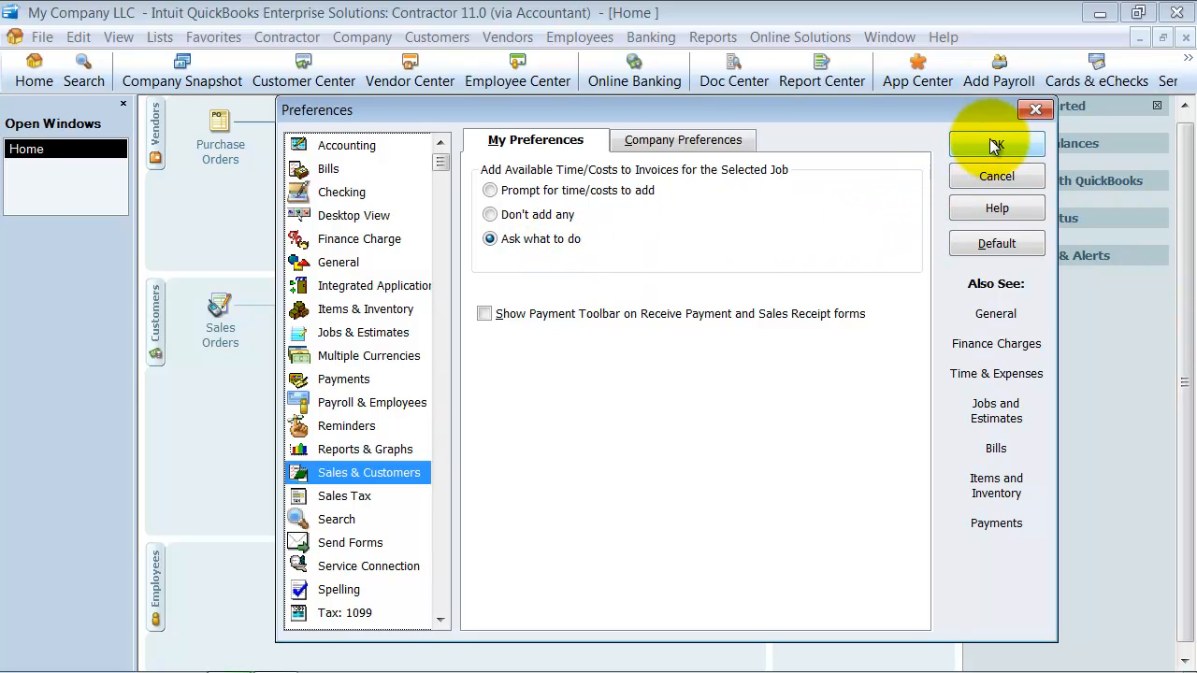
{"action": "left_click", "coordinate": [996, 143]}
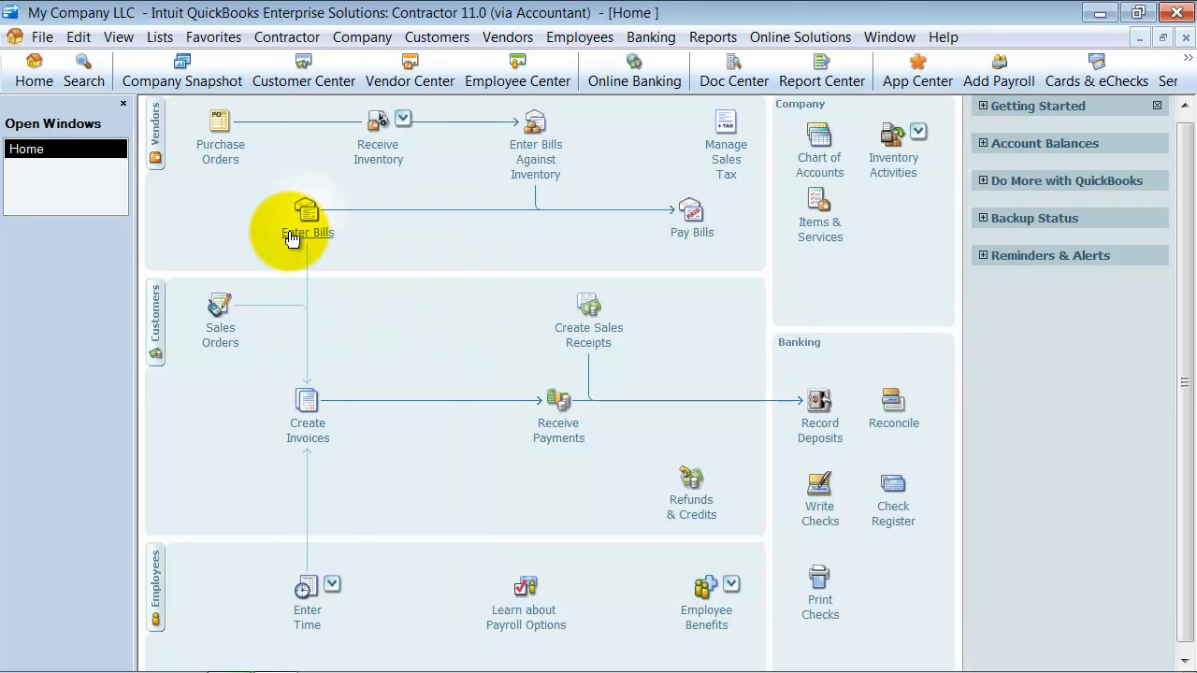
- Enter a 150.00 Perry Windows & Doors job-expense bill, billable to Carr's Pie Shop:Remodel
{"action": "left_click", "coordinate": [307, 211]}
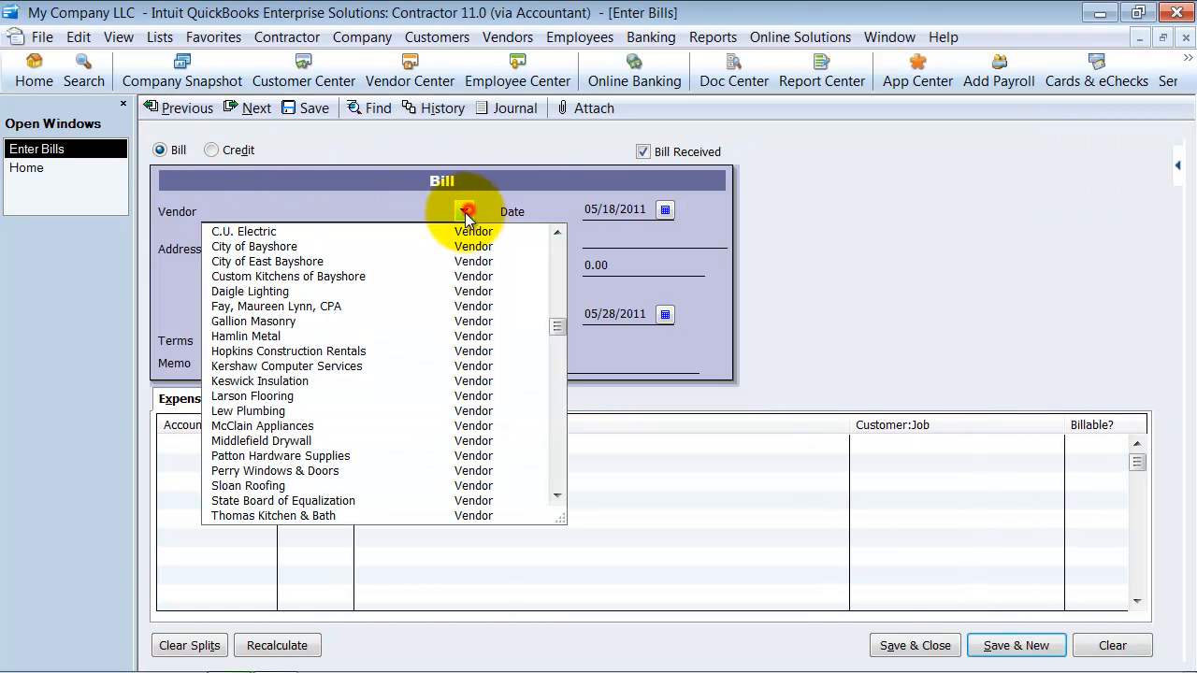
{"action": "mouse_move", "coordinate": [274, 470]}
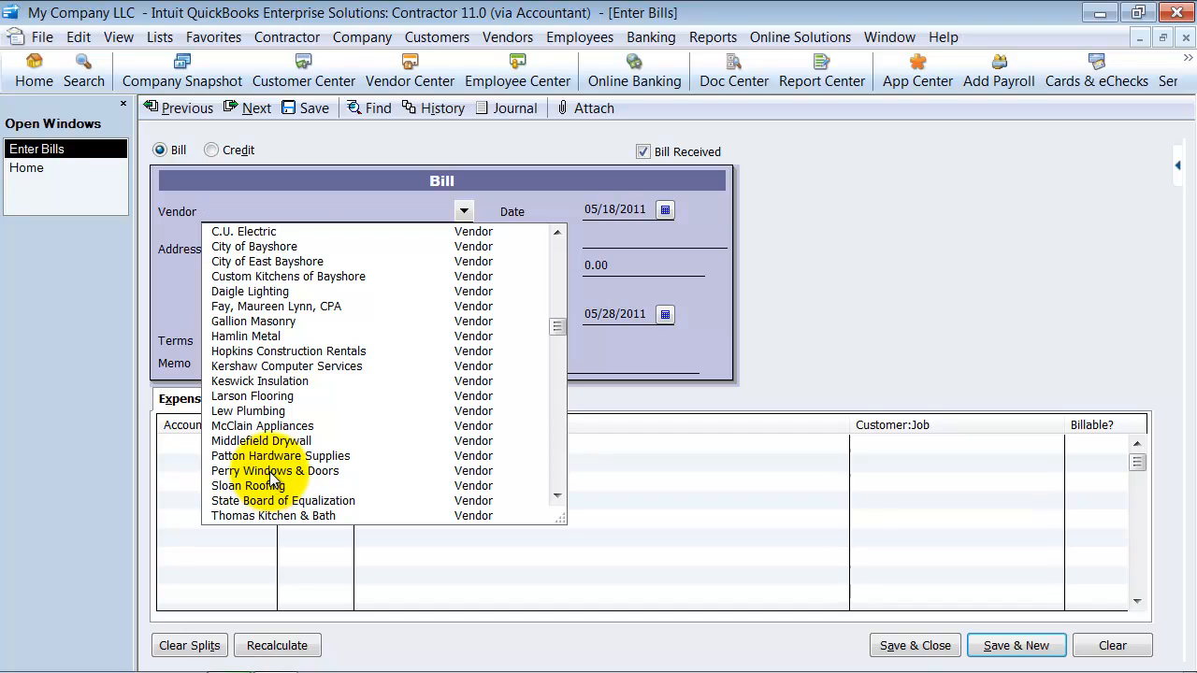
{"action": "left_click", "coordinate": [275, 470]}
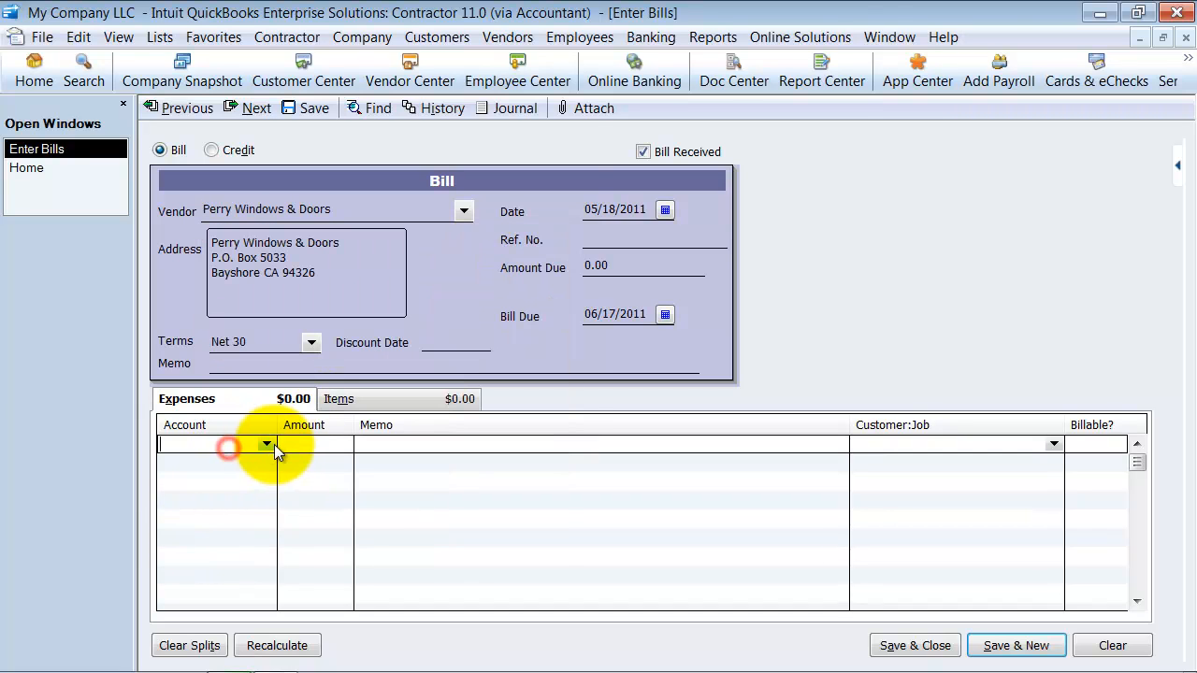
{"action": "left_click", "coordinate": [266, 443]}
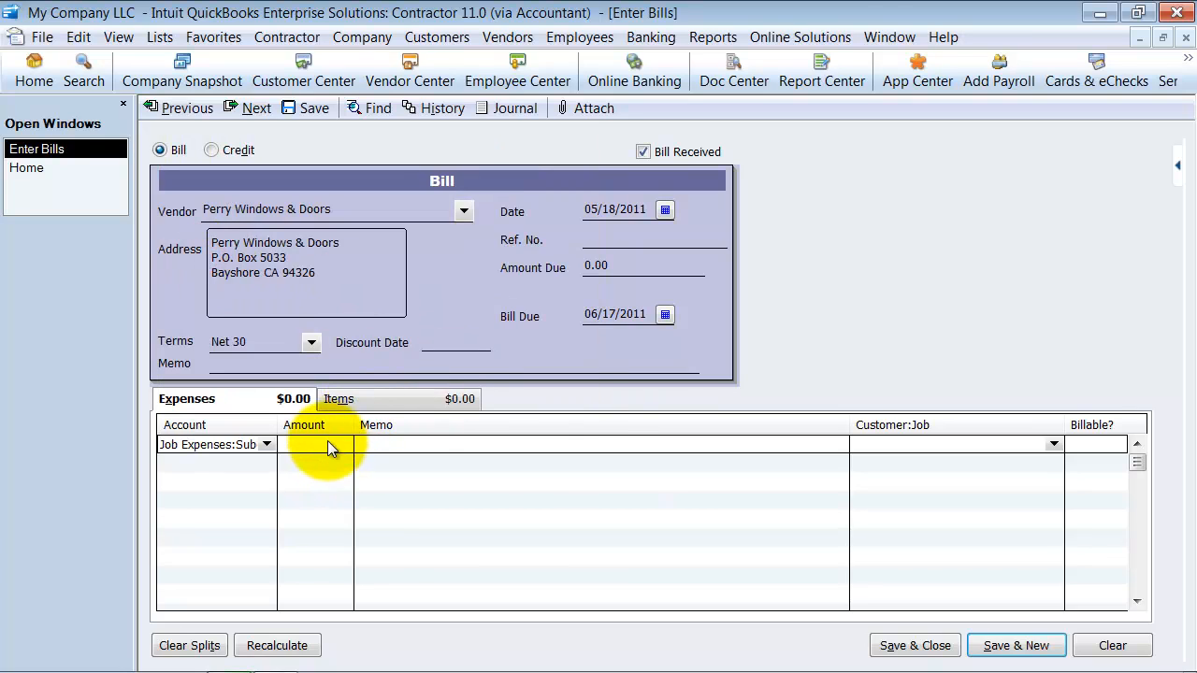
{"action": "type", "text": "150.00"}
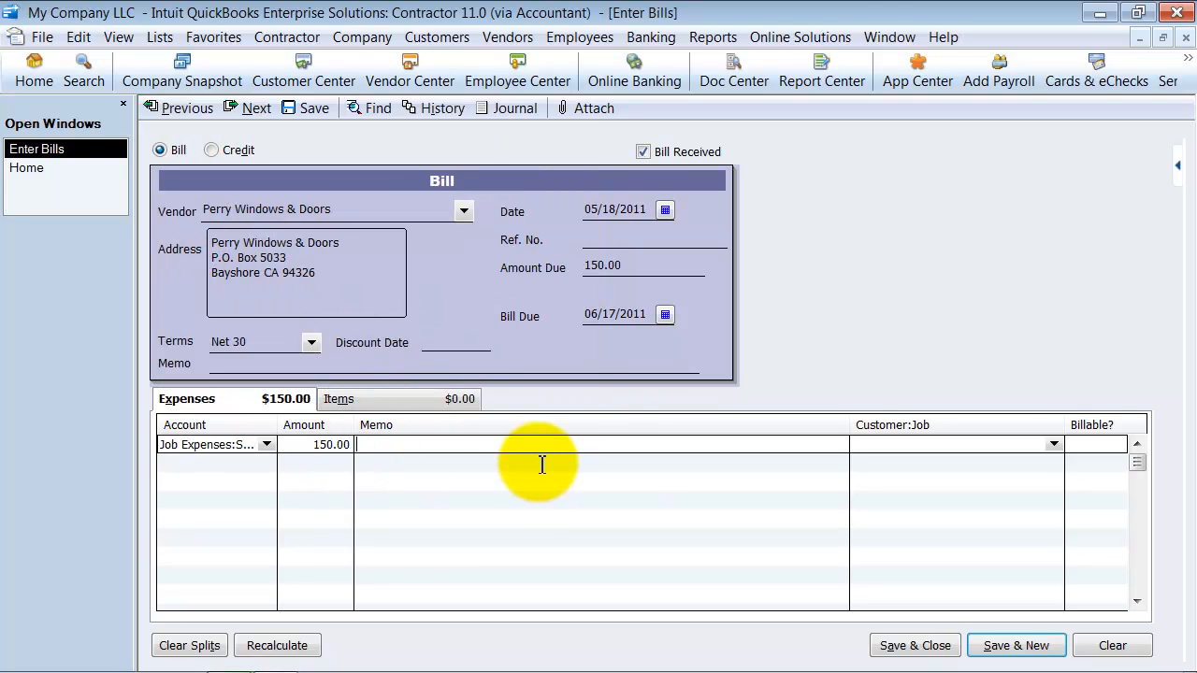
{"action": "mouse_move", "coordinate": [1050, 445]}
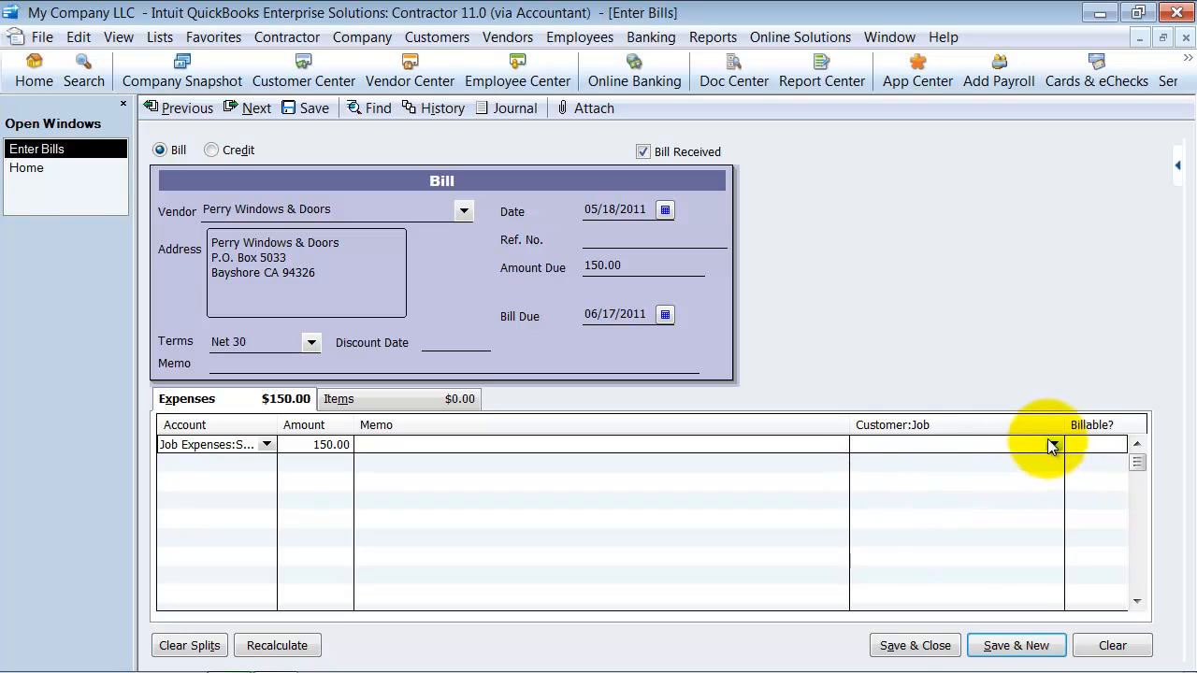
{"action": "left_click", "coordinate": [1051, 444]}
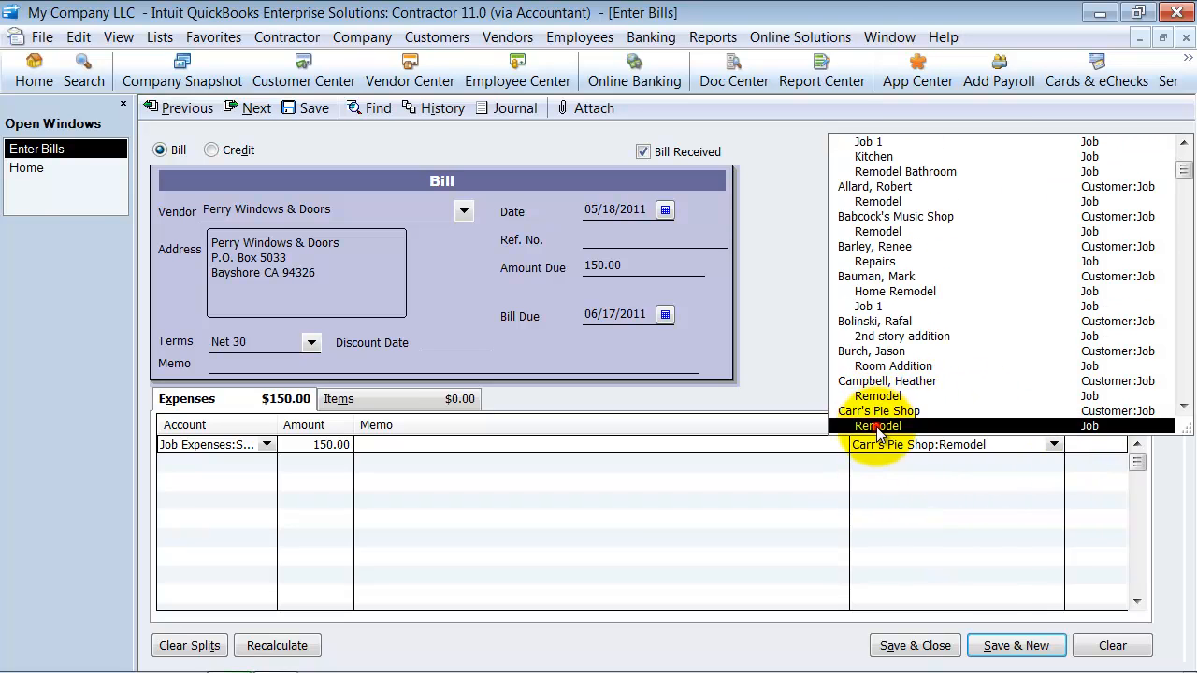
{"action": "left_click", "coordinate": [877, 425]}
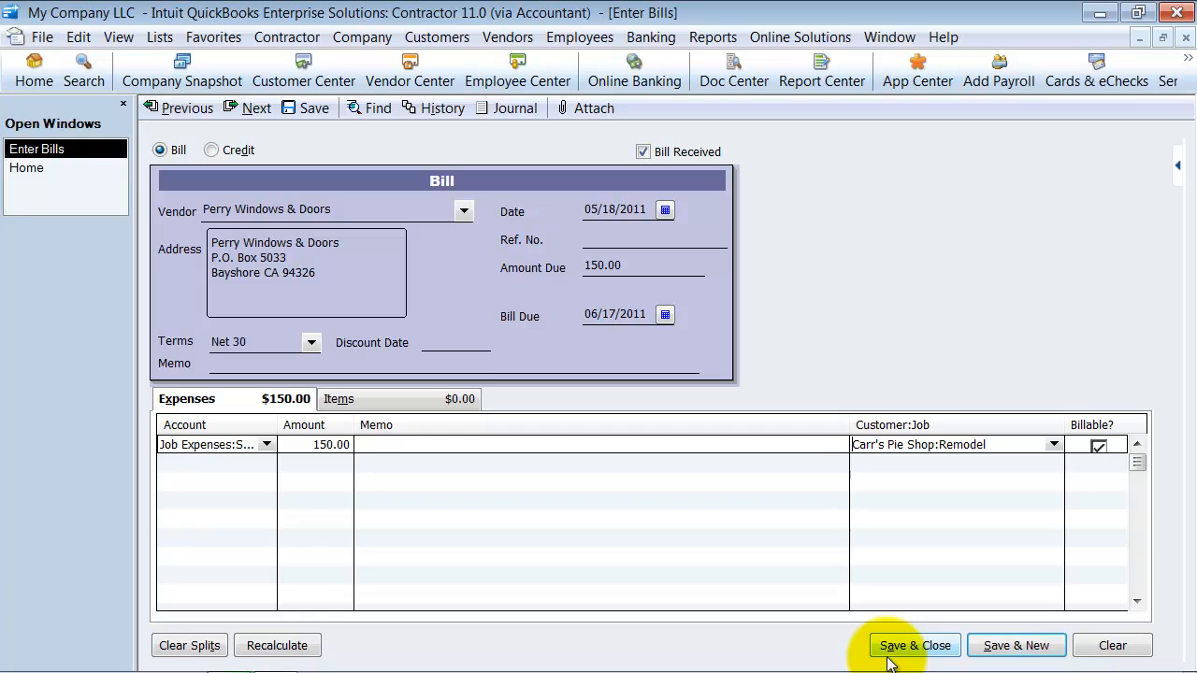
{"action": "left_click", "coordinate": [913, 646]}
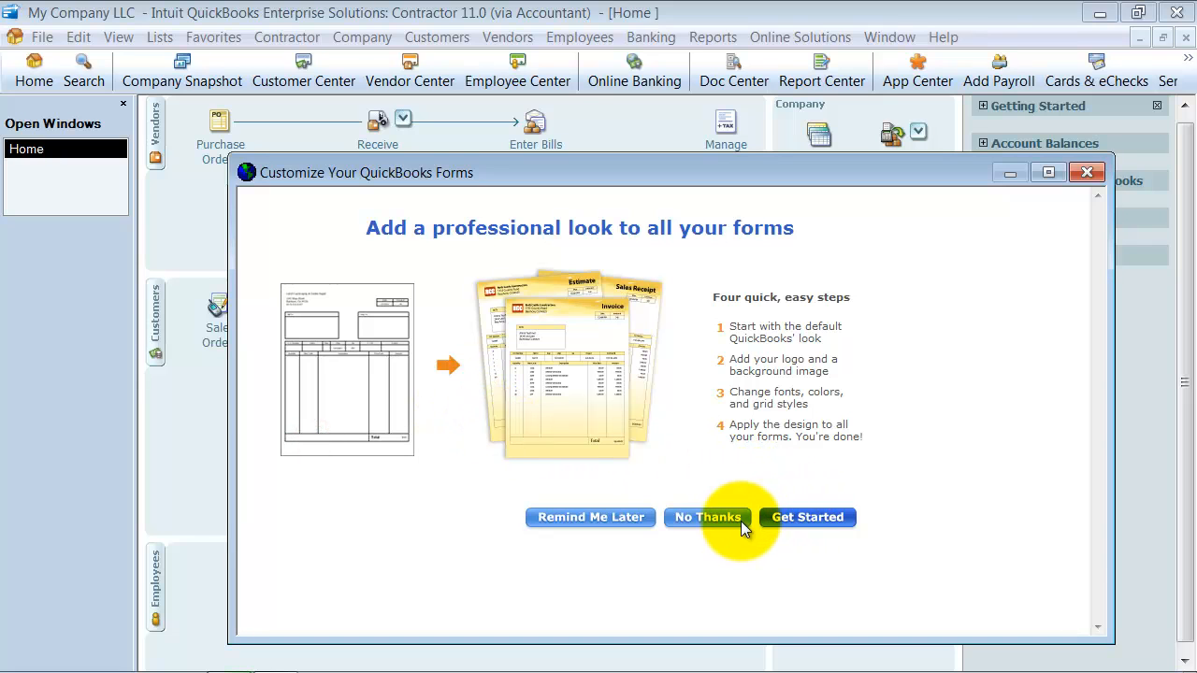
- Start a Carr's Pie Shop:Remodel invoice choosing 'Select the outstanding billable time and costs'
{"action": "left_click", "coordinate": [707, 517]}
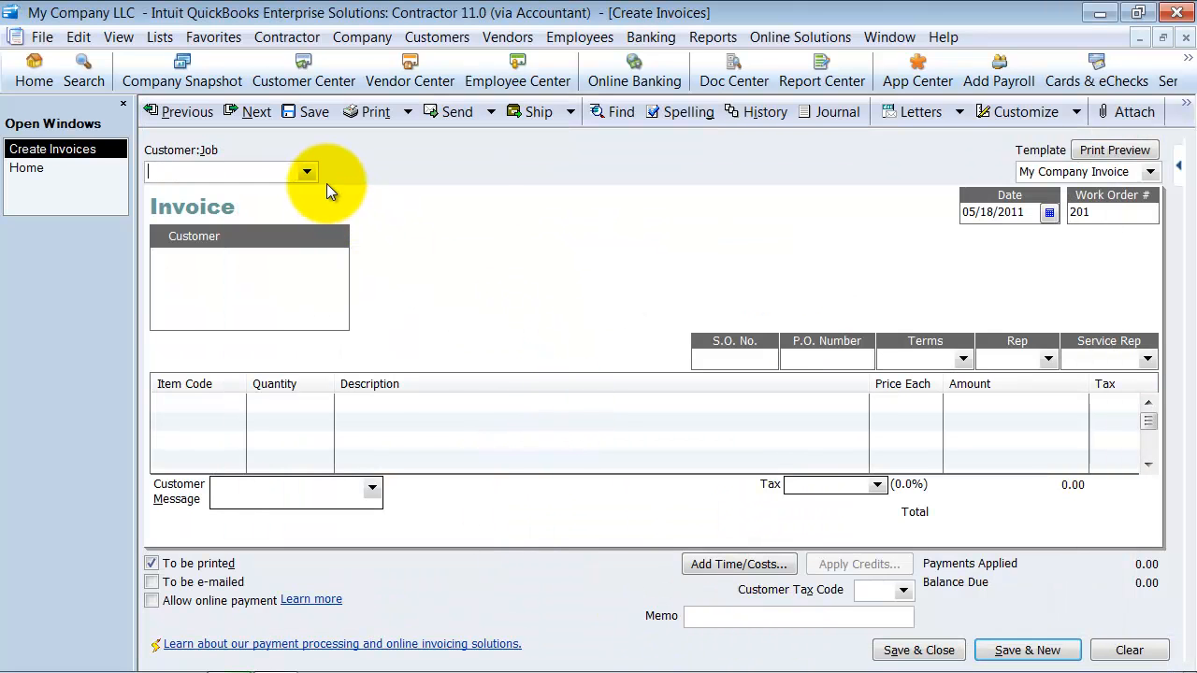
{"action": "left_click", "coordinate": [306, 171]}
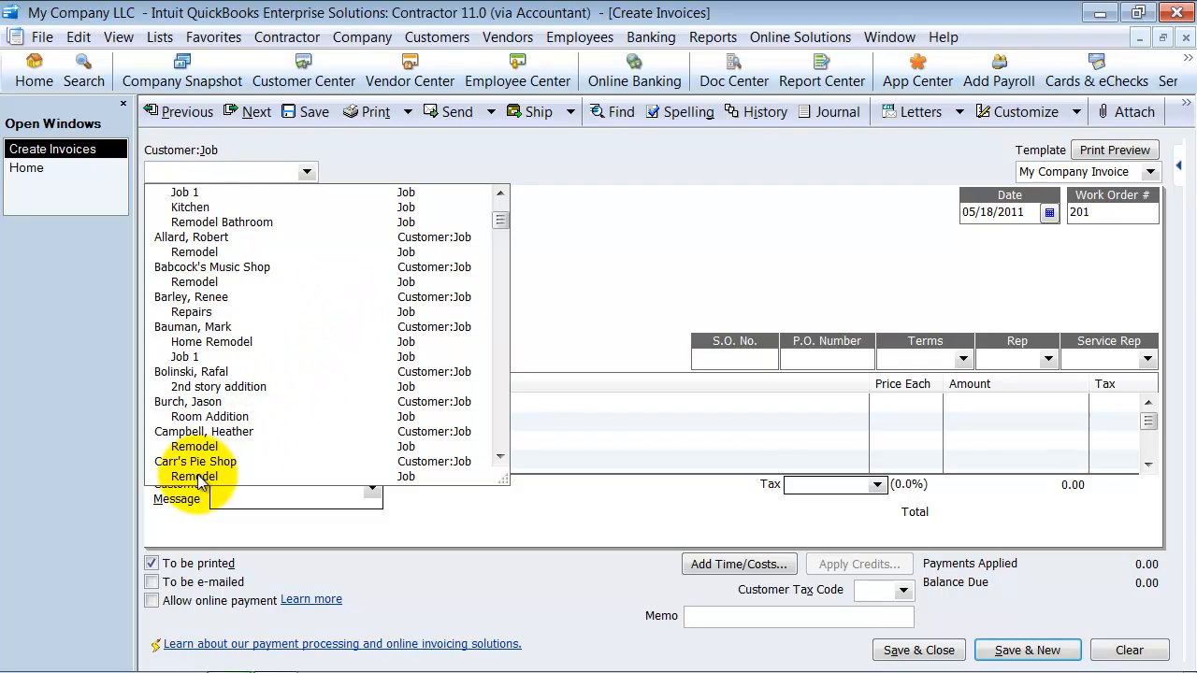
{"action": "left_click", "coordinate": [193, 476]}
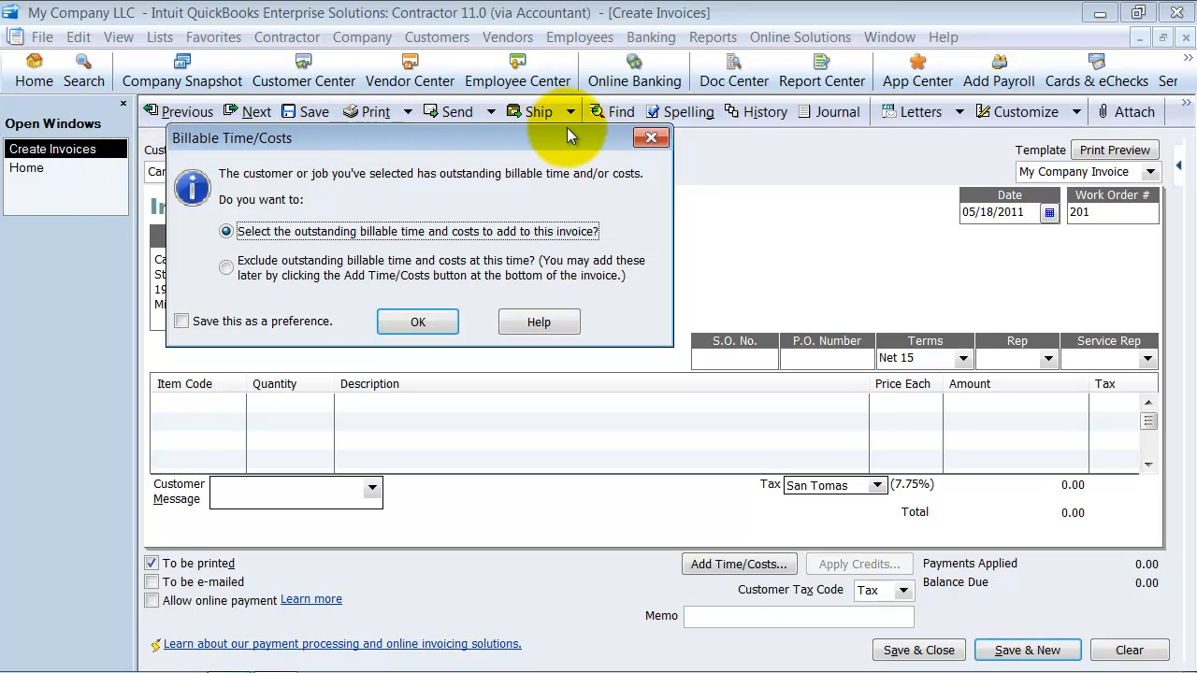
{"action": "mouse_move", "coordinate": [254, 148]}
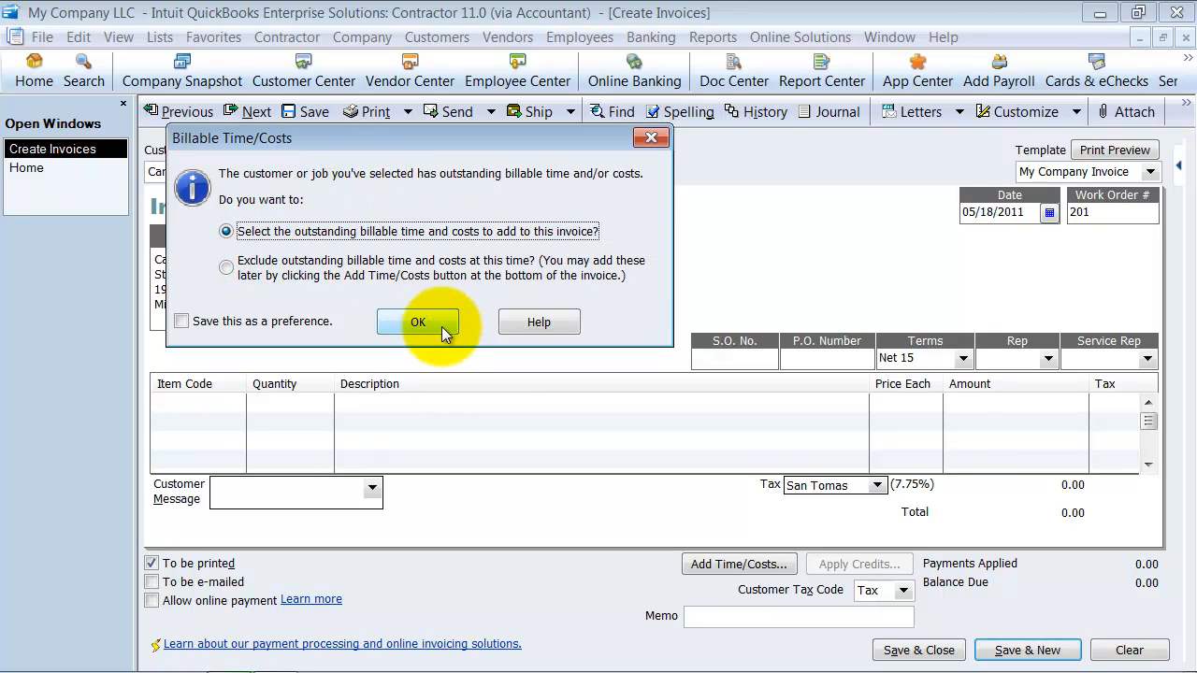
{"action": "left_click", "coordinate": [418, 322]}
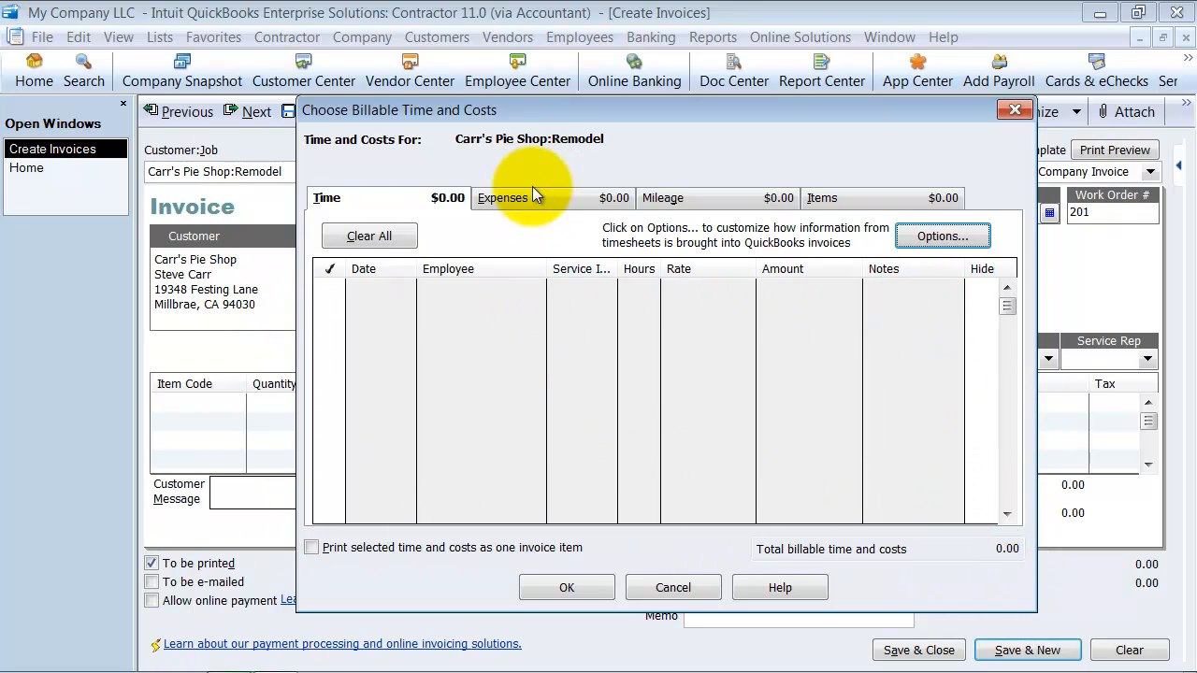
- Check the $150 Perry Windows & Doors expense with 50% markup to Construction Income
{"action": "left_click", "coordinate": [505, 198]}
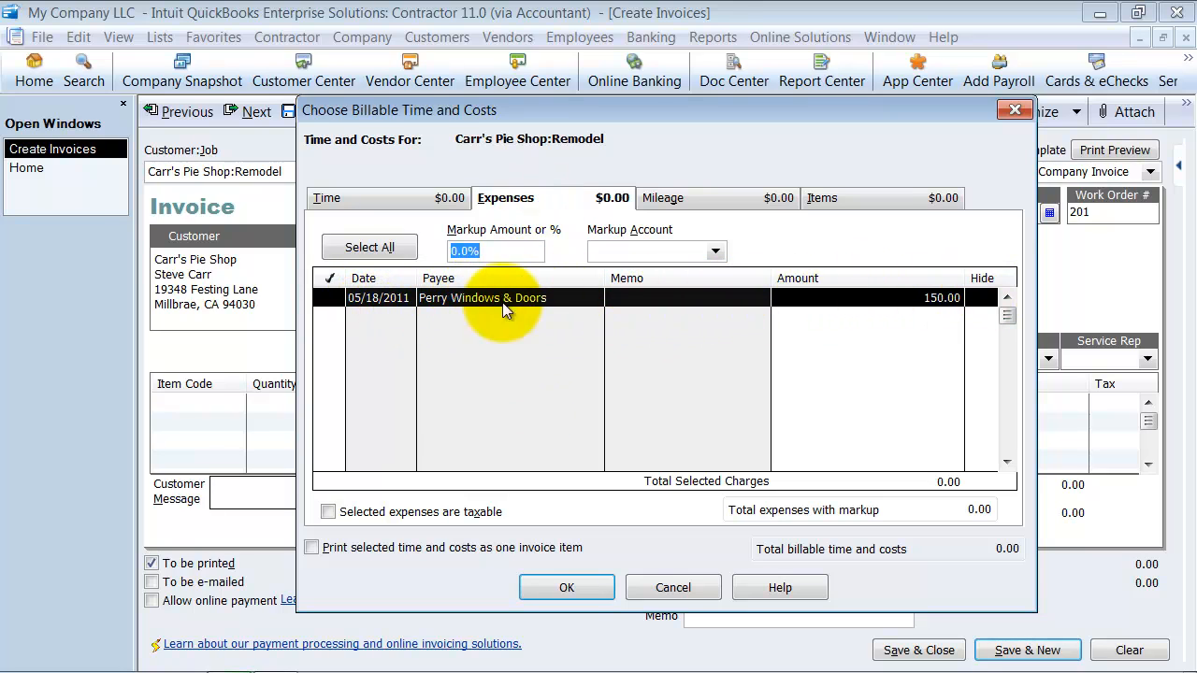
{"action": "left_click", "coordinate": [329, 297]}
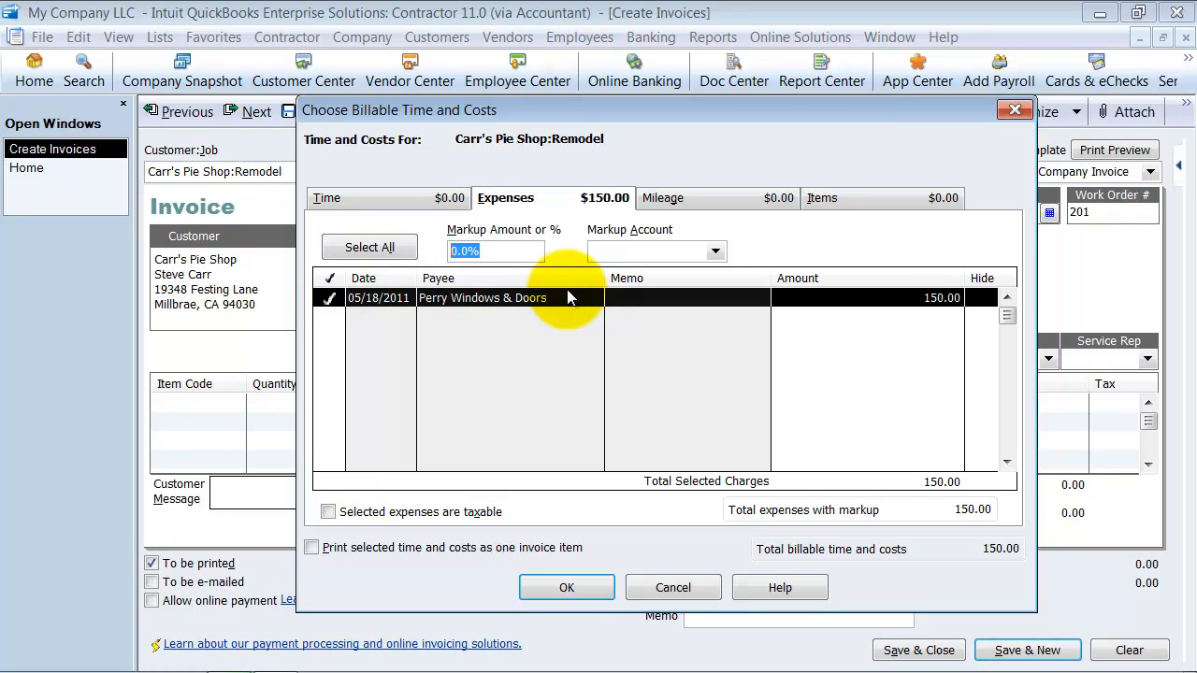
{"action": "type", "text": "50"}
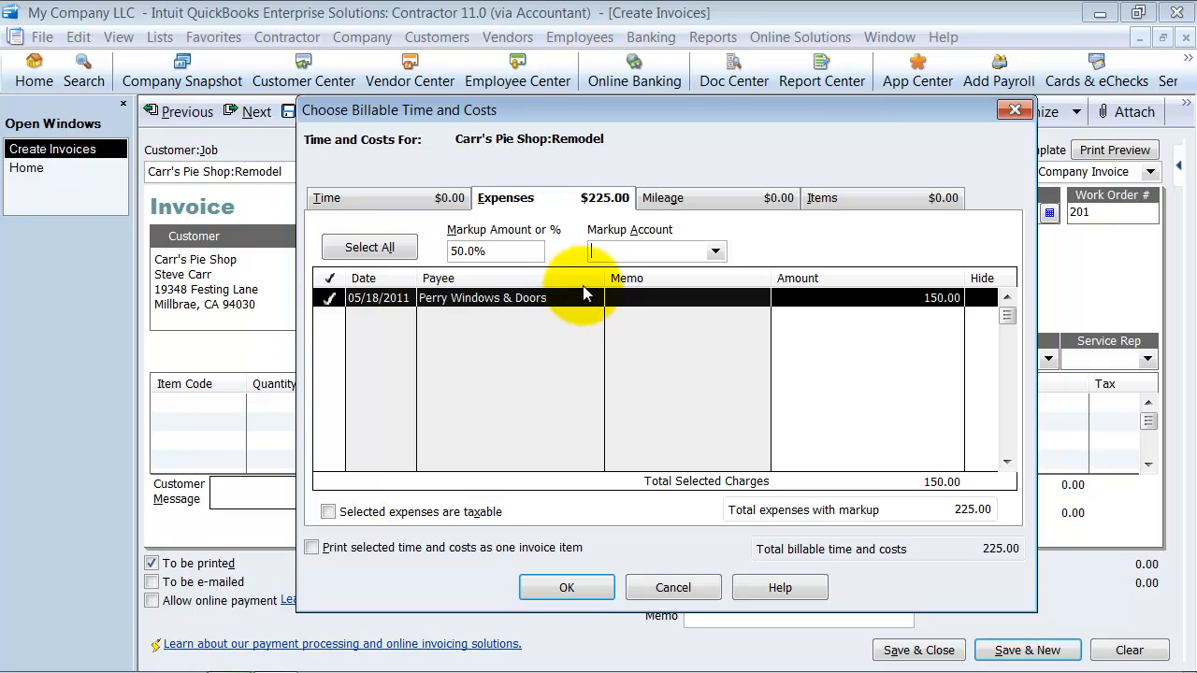
{"action": "left_click", "coordinate": [715, 251]}
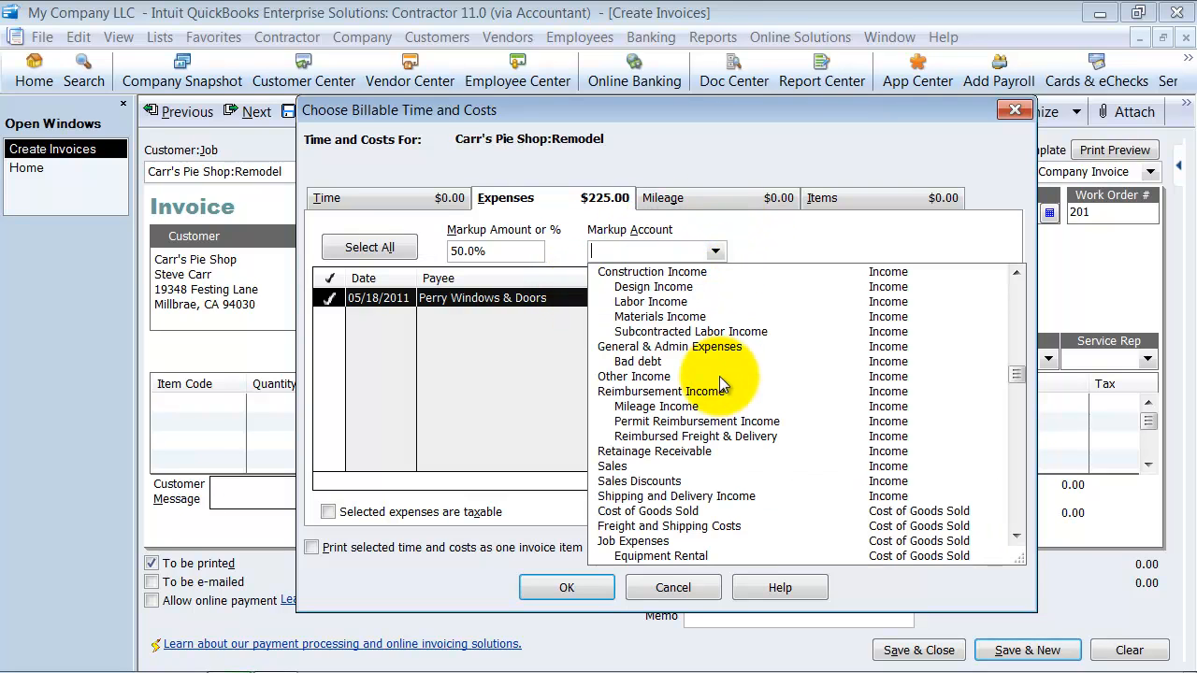
{"action": "mouse_move", "coordinate": [682, 312]}
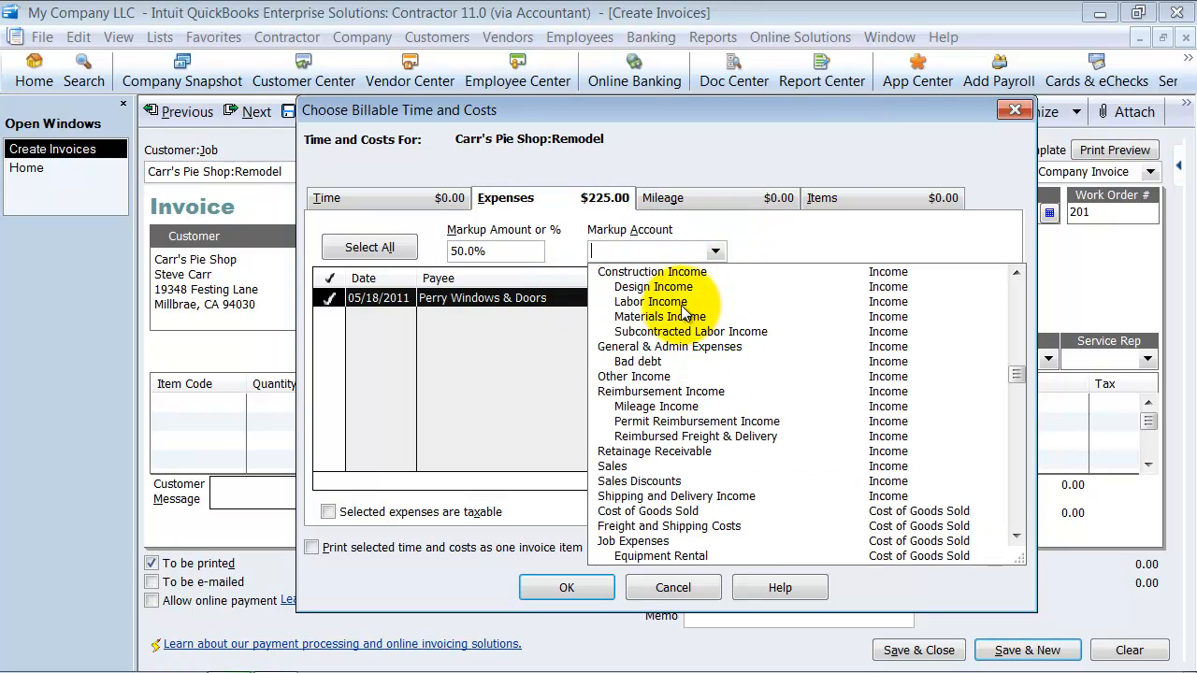
{"action": "left_click", "coordinate": [652, 271]}
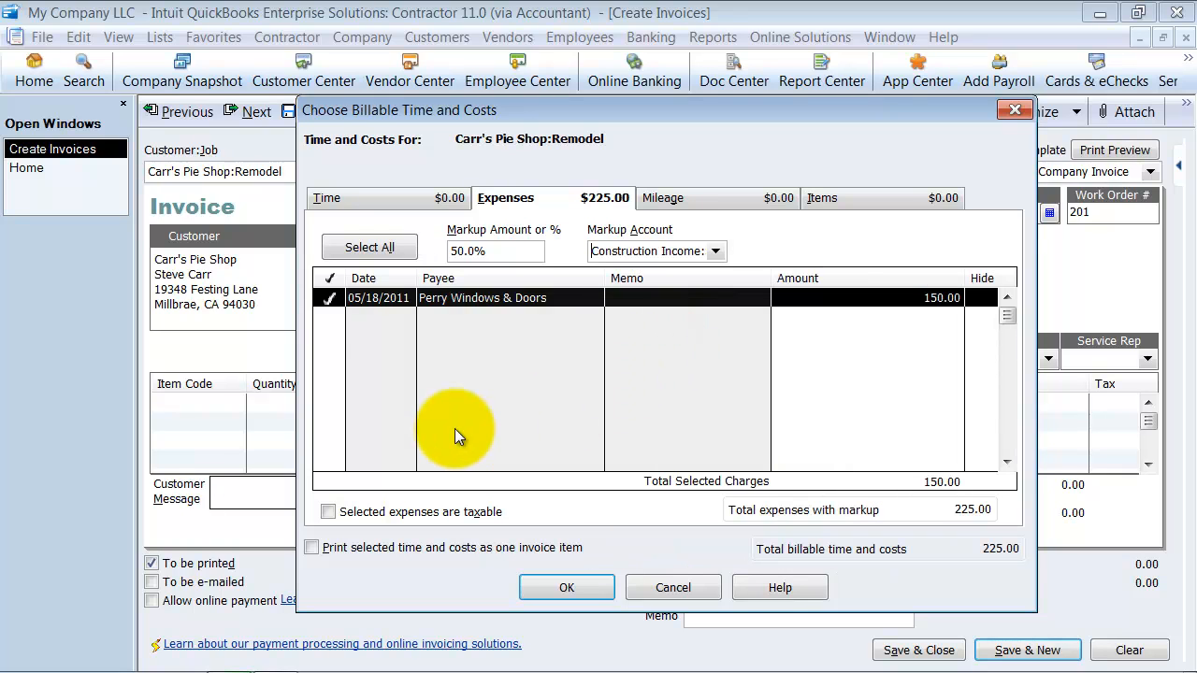
{"action": "mouse_move", "coordinate": [381, 360]}
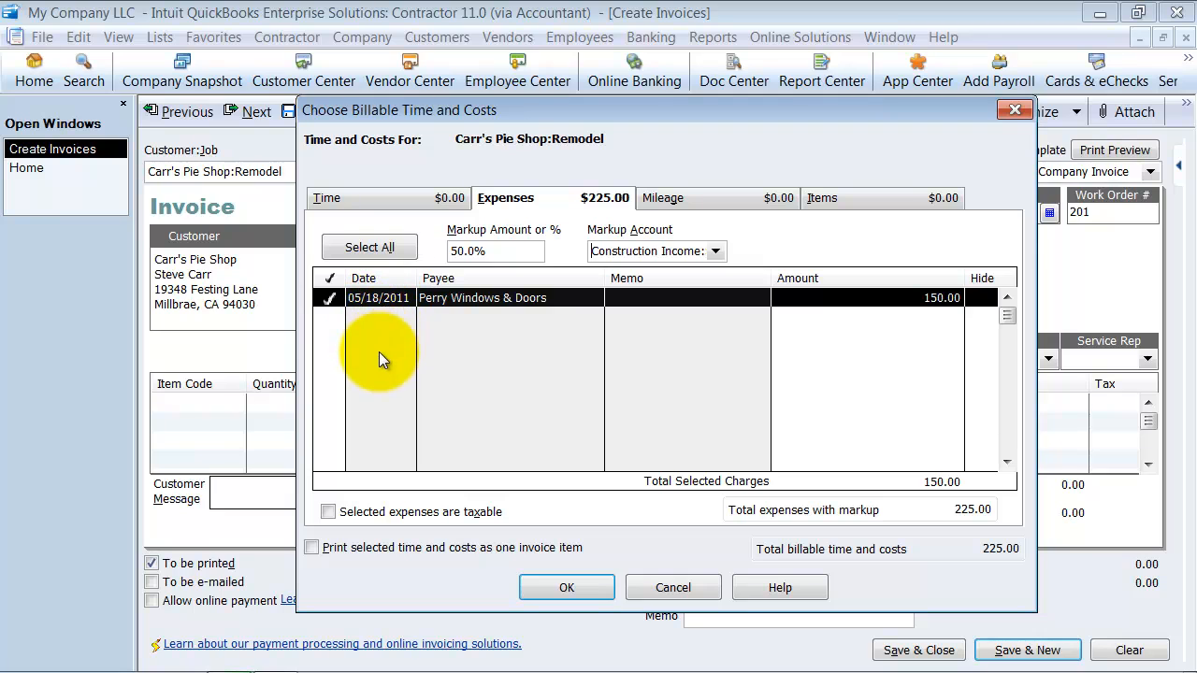
{"action": "mouse_move", "coordinate": [381, 470]}
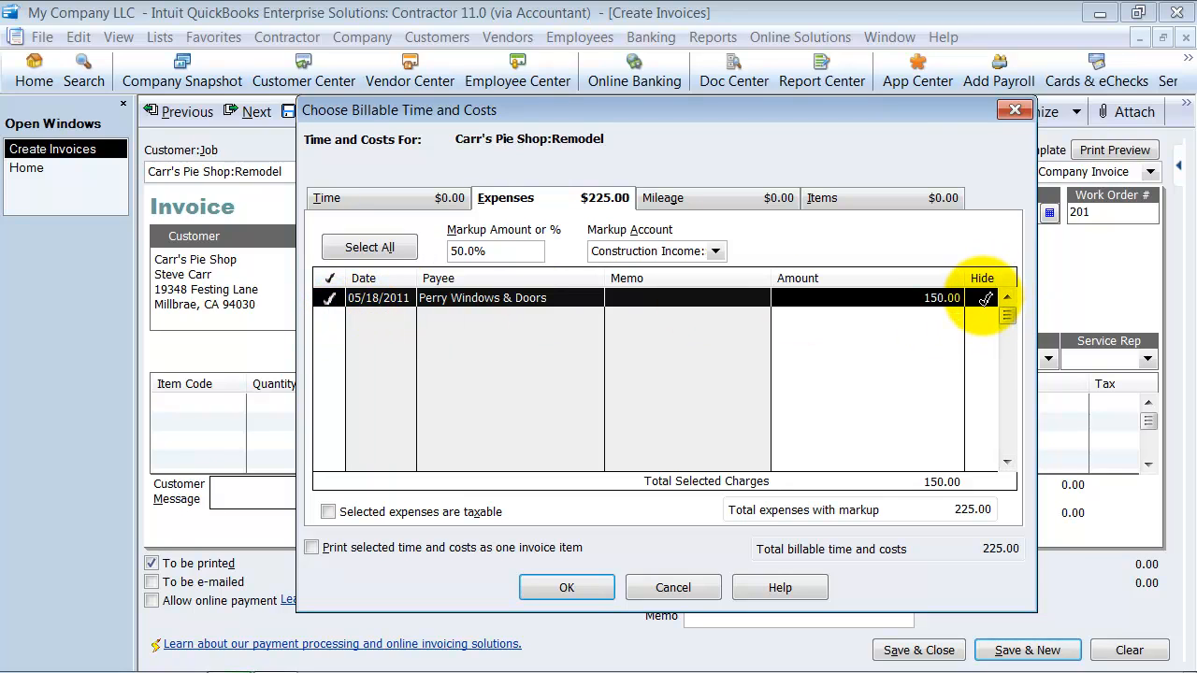
{"action": "left_click", "coordinate": [329, 297]}
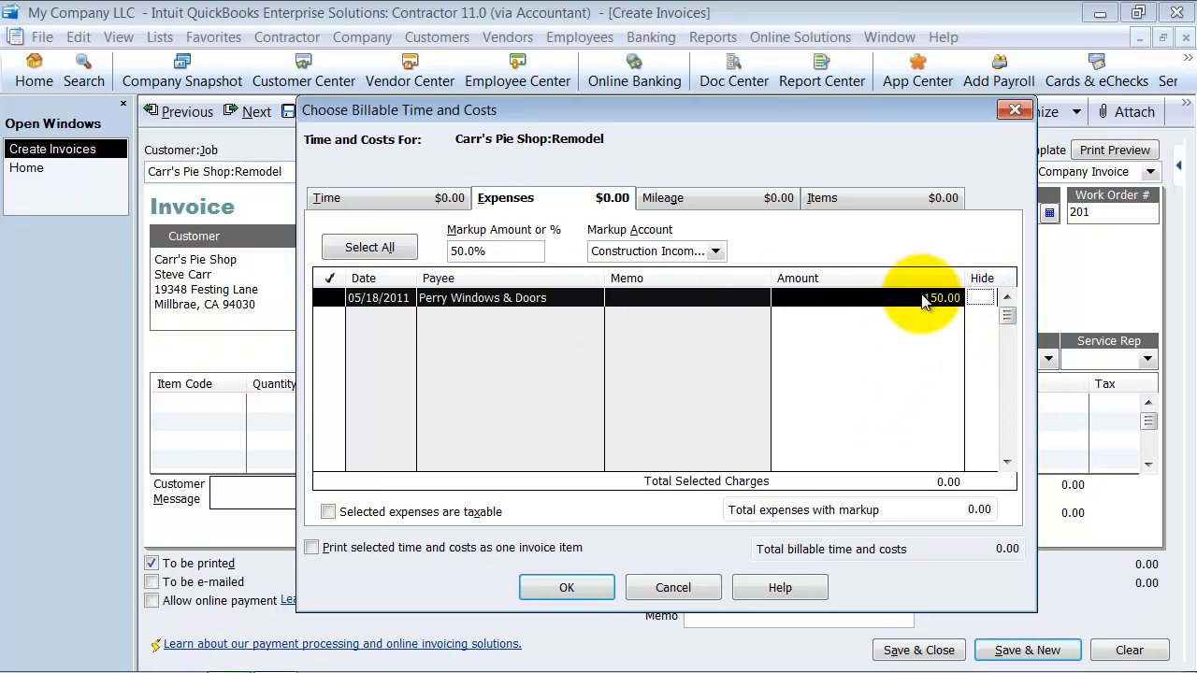
{"action": "left_click", "coordinate": [330, 298]}
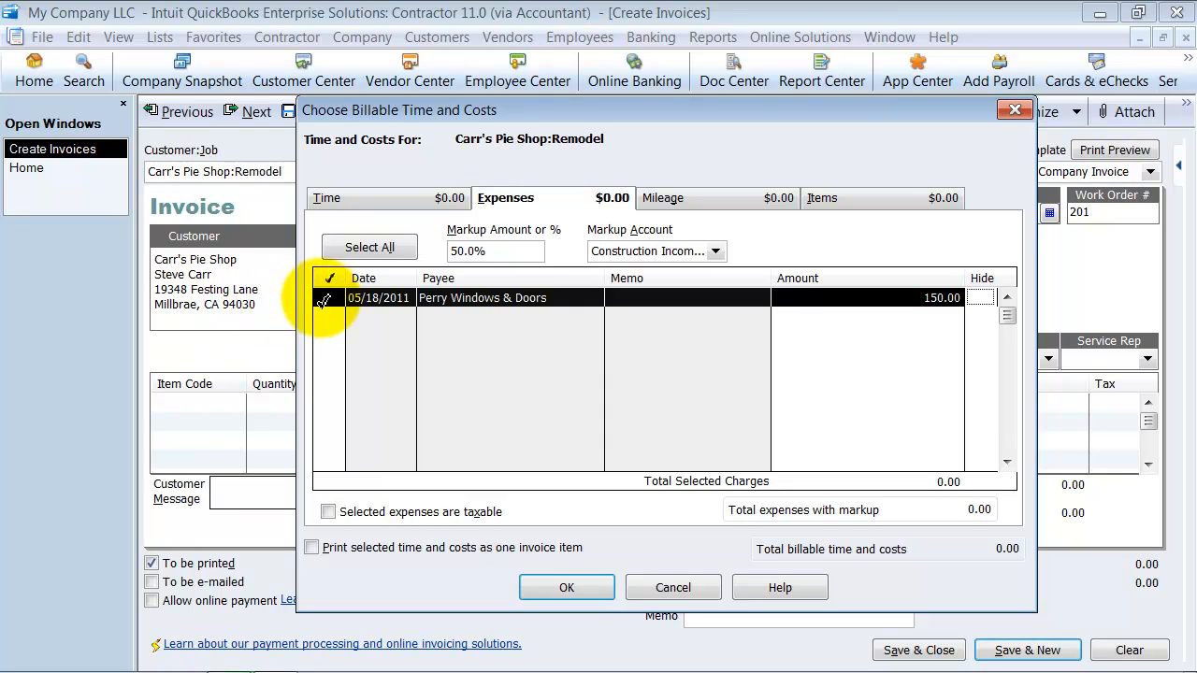
{"action": "left_click", "coordinate": [329, 298]}
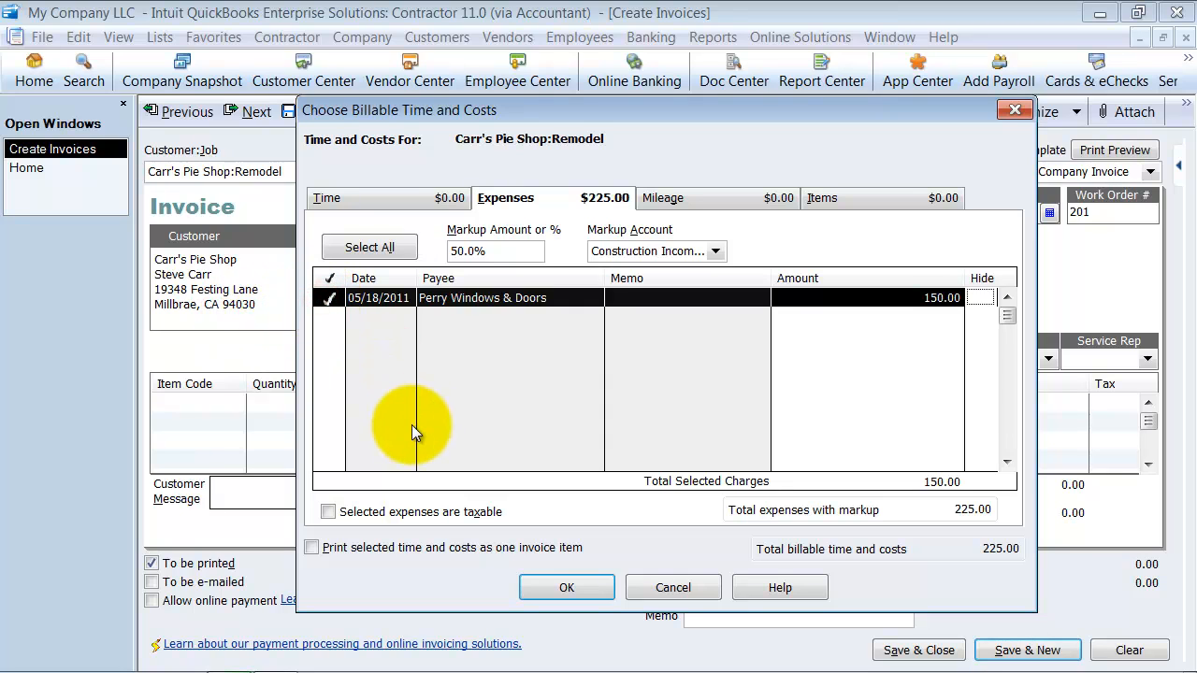
{"action": "mouse_move", "coordinate": [953, 511]}
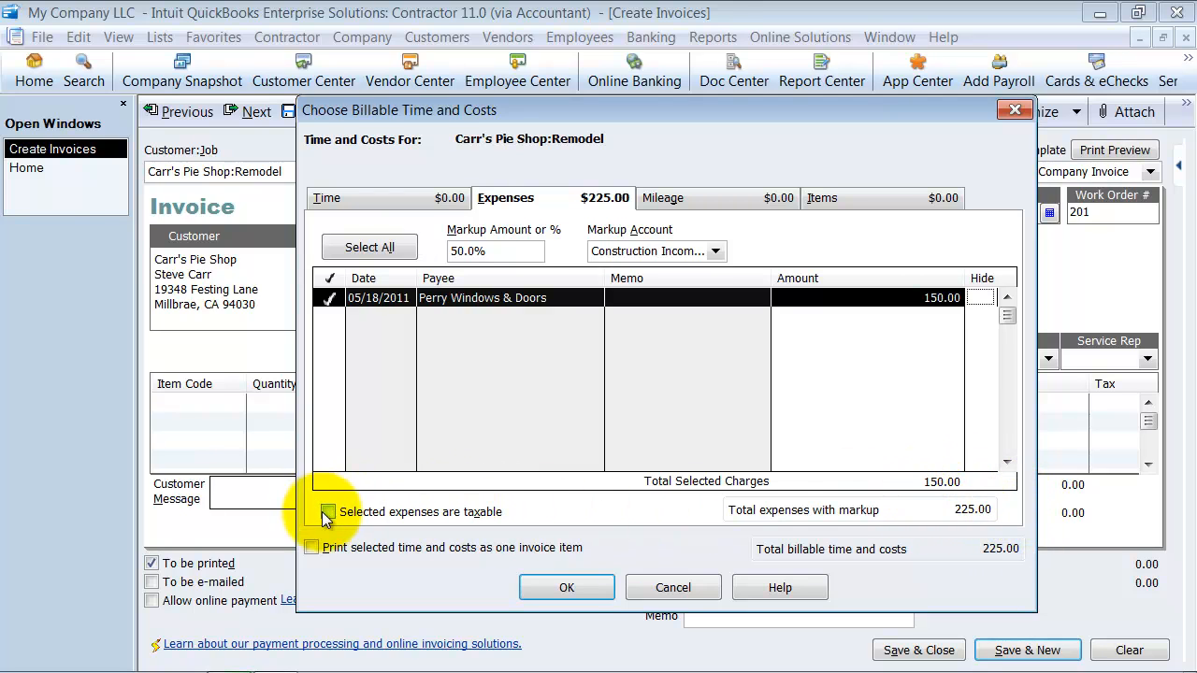
{"action": "left_click", "coordinate": [328, 512]}
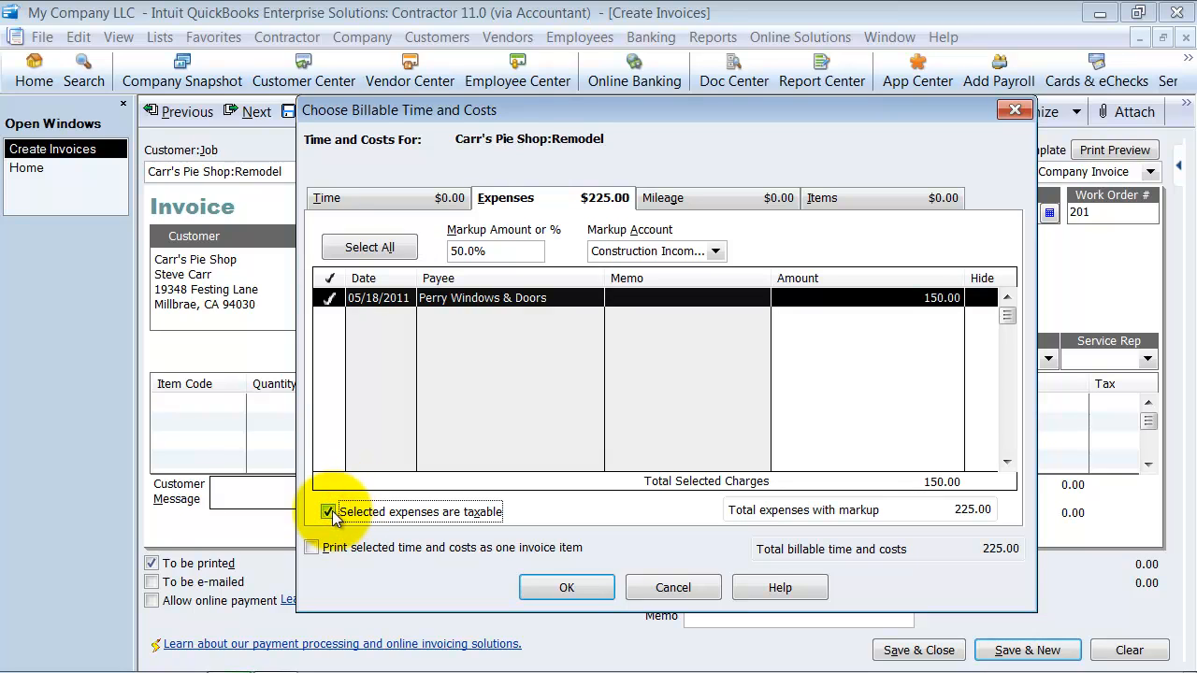
{"action": "left_click", "coordinate": [328, 513]}
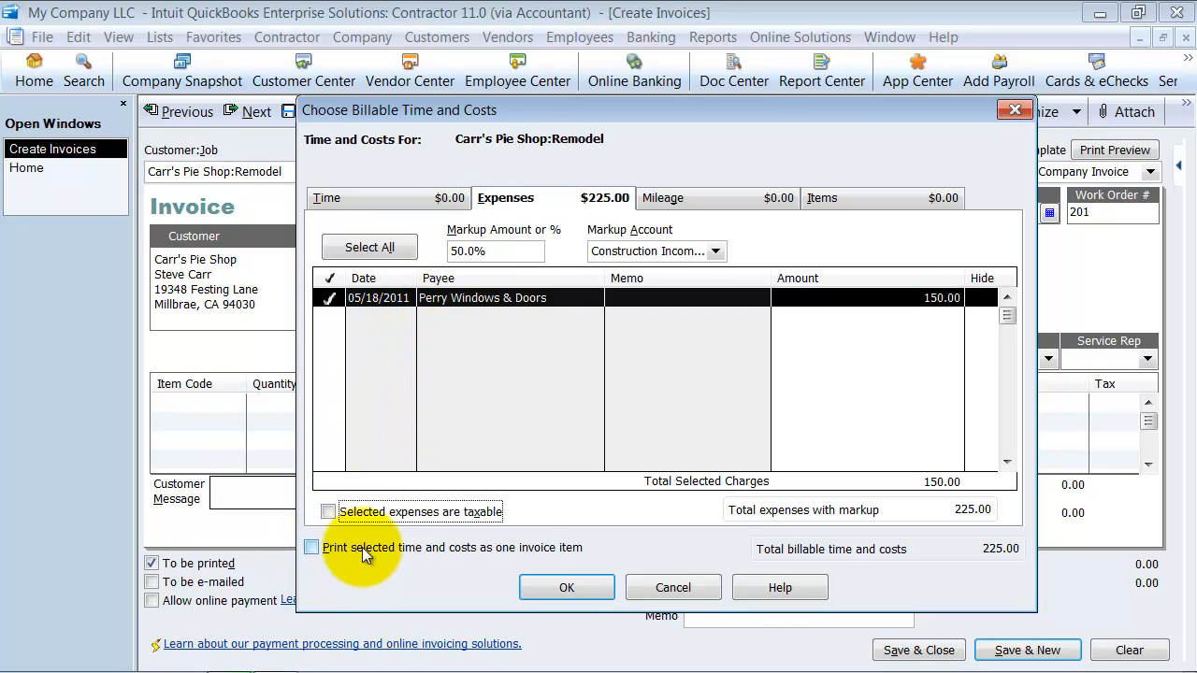
{"action": "mouse_move", "coordinate": [550, 565]}
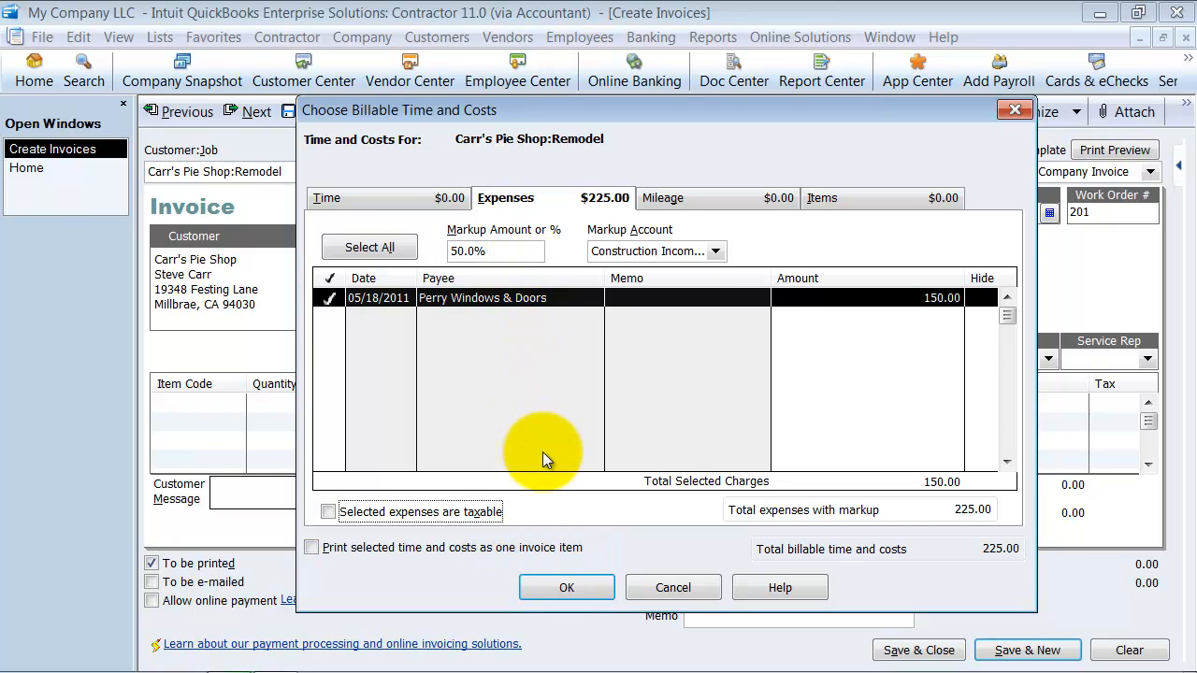
{"action": "mouse_move", "coordinate": [545, 388]}
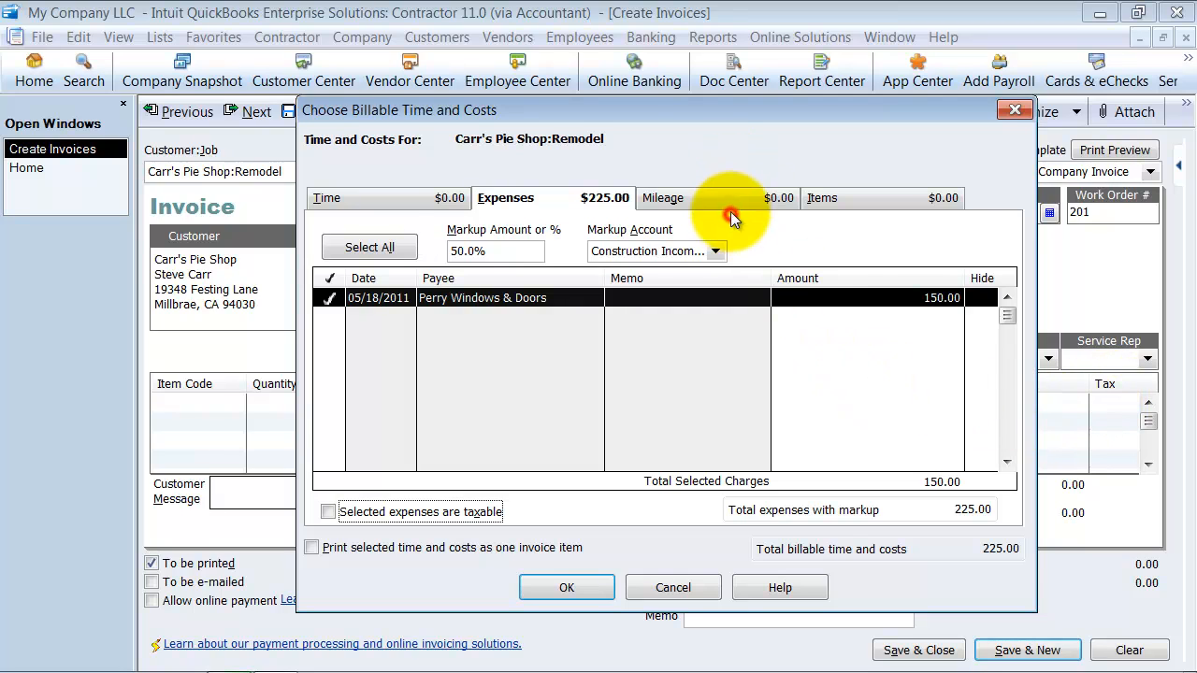
- Review the Mileage and Items tabs, both with no billable entries
{"action": "left_click", "coordinate": [662, 197]}
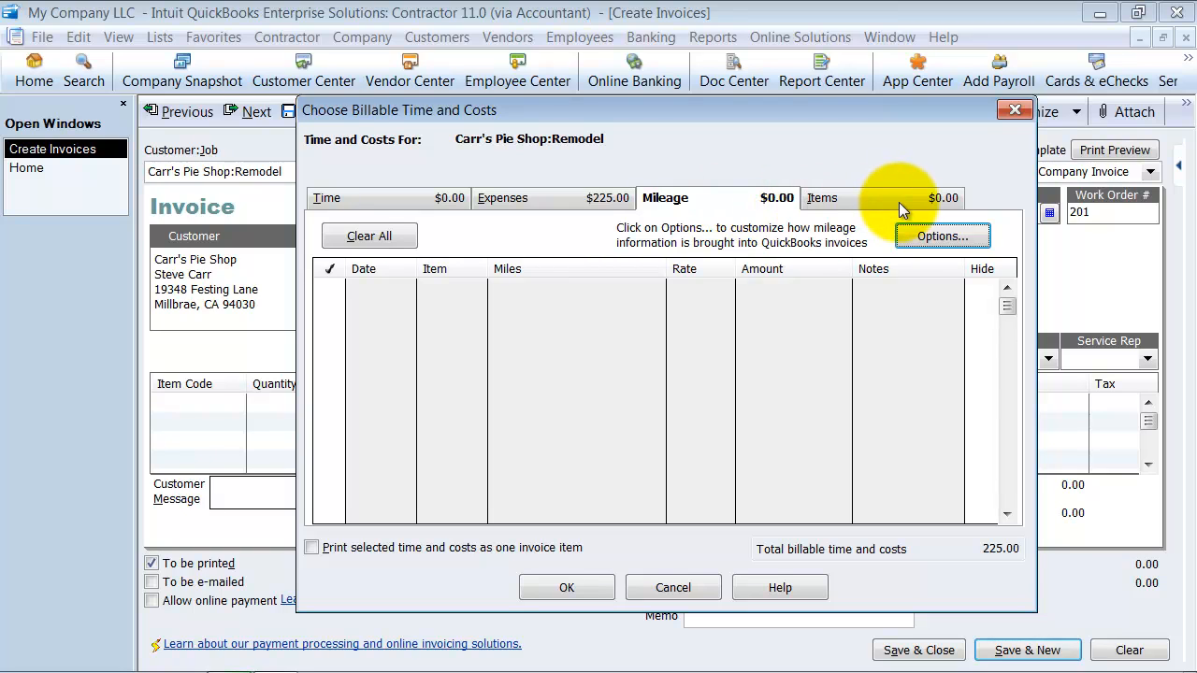
{"action": "left_click", "coordinate": [824, 198]}
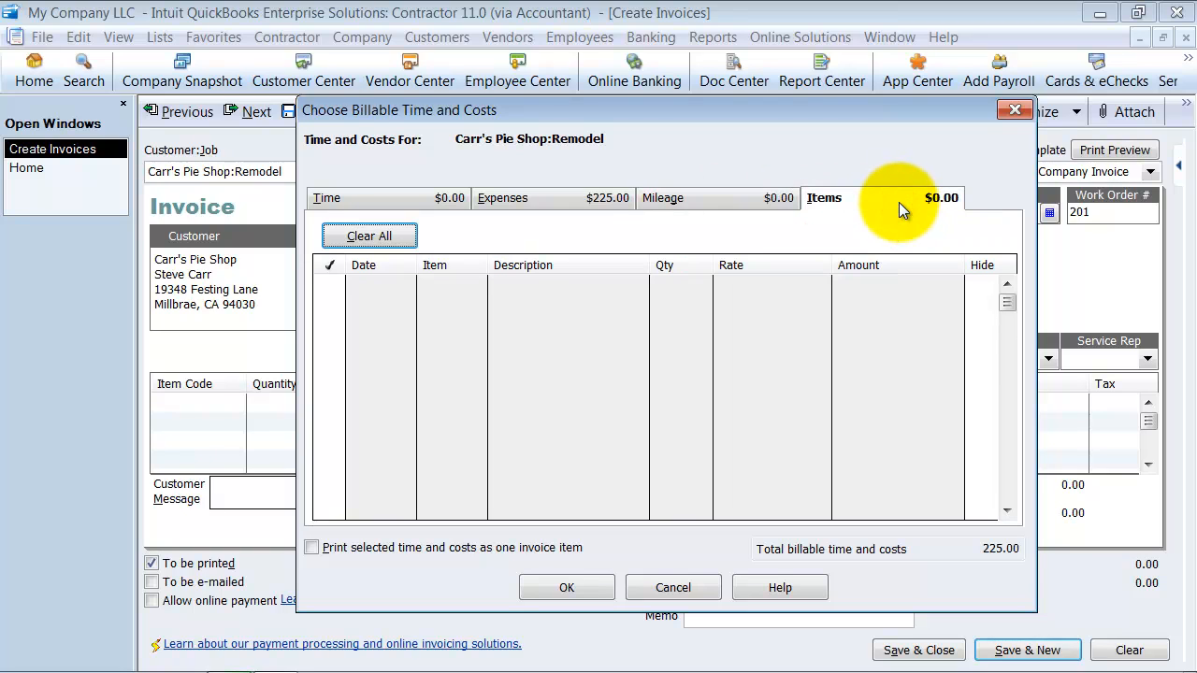
{"action": "mouse_move", "coordinate": [502, 197]}
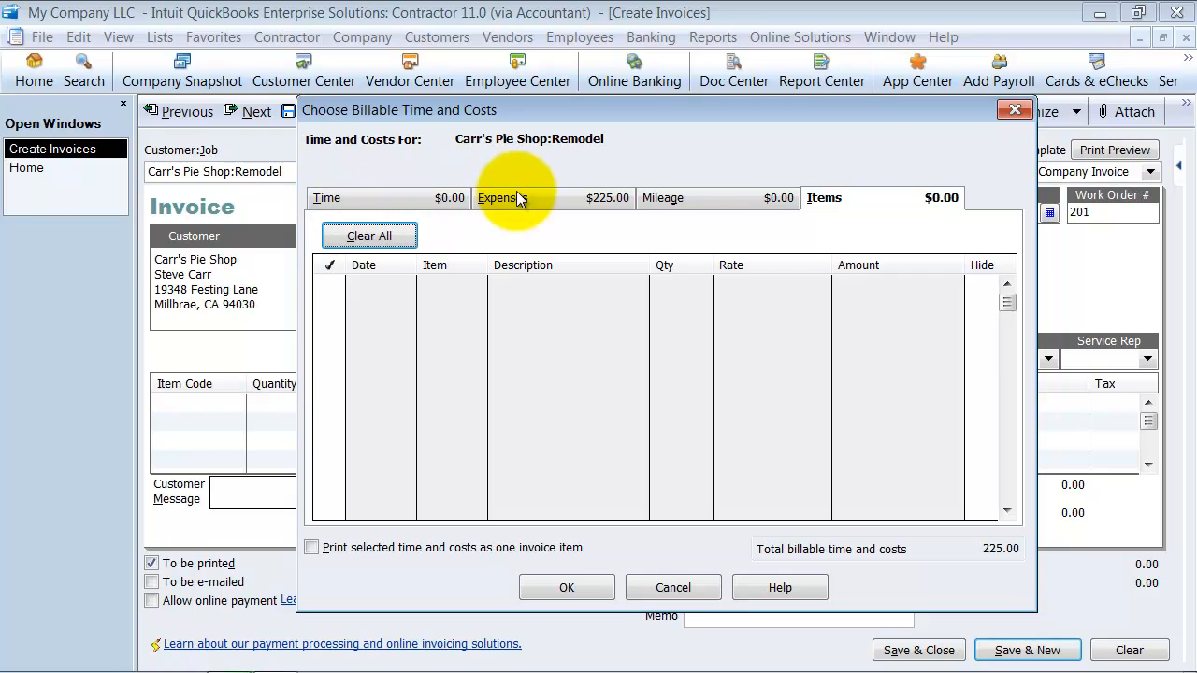
{"action": "mouse_move", "coordinate": [673, 229]}
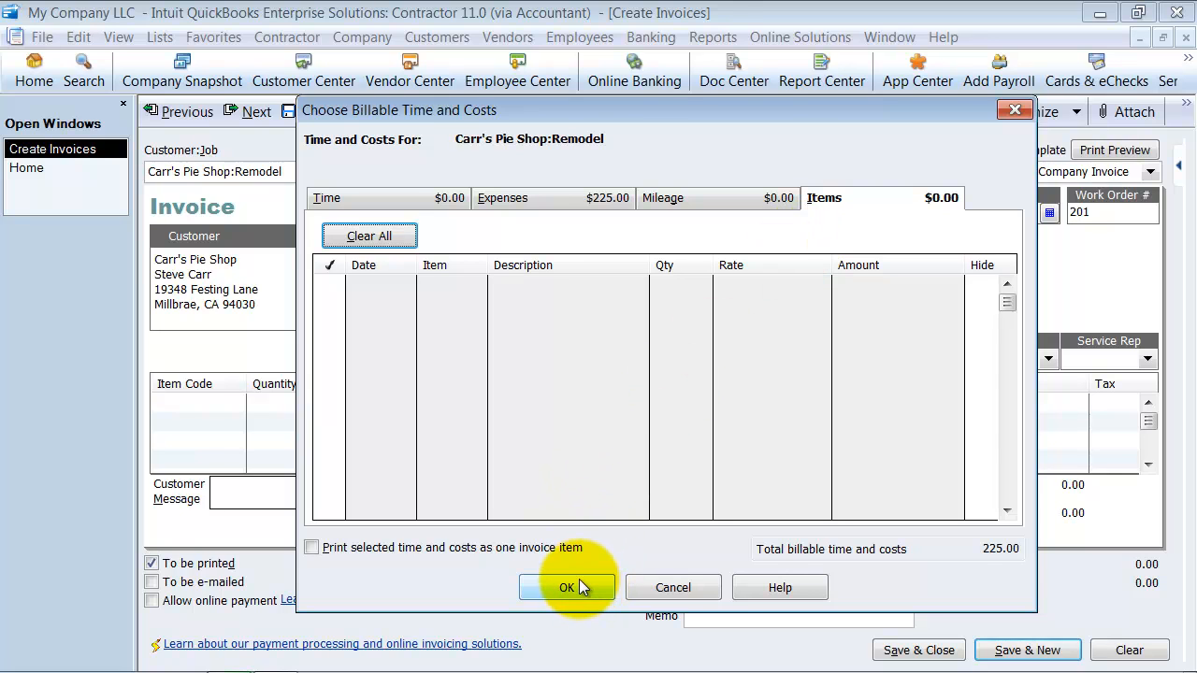
- Add the $150 expense and $75 markup to the invoice for $225
{"action": "left_click", "coordinate": [566, 587]}
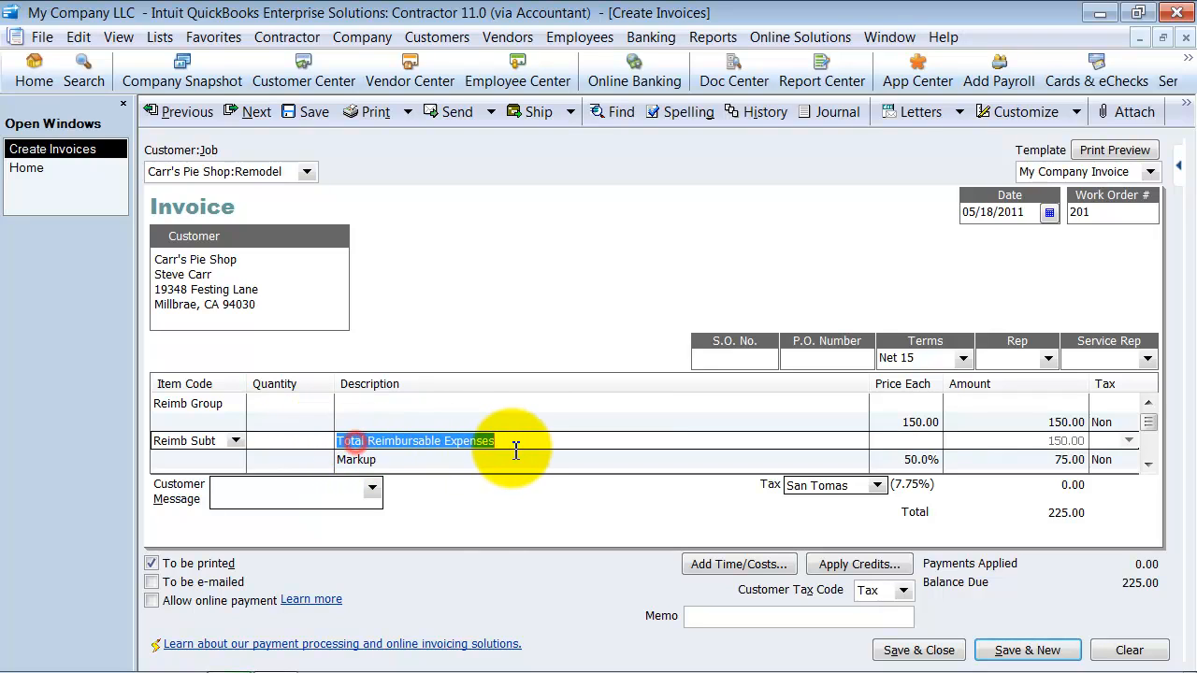
{"action": "mouse_move", "coordinate": [879, 421]}
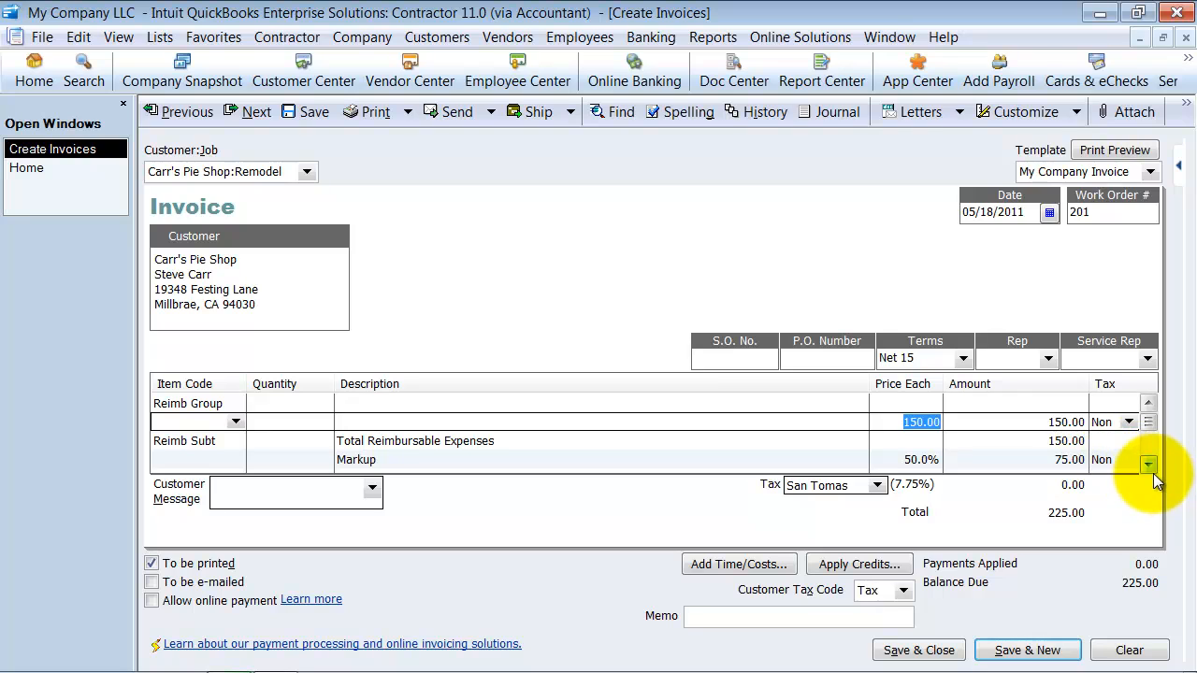
{"action": "left_click", "coordinate": [1148, 465]}
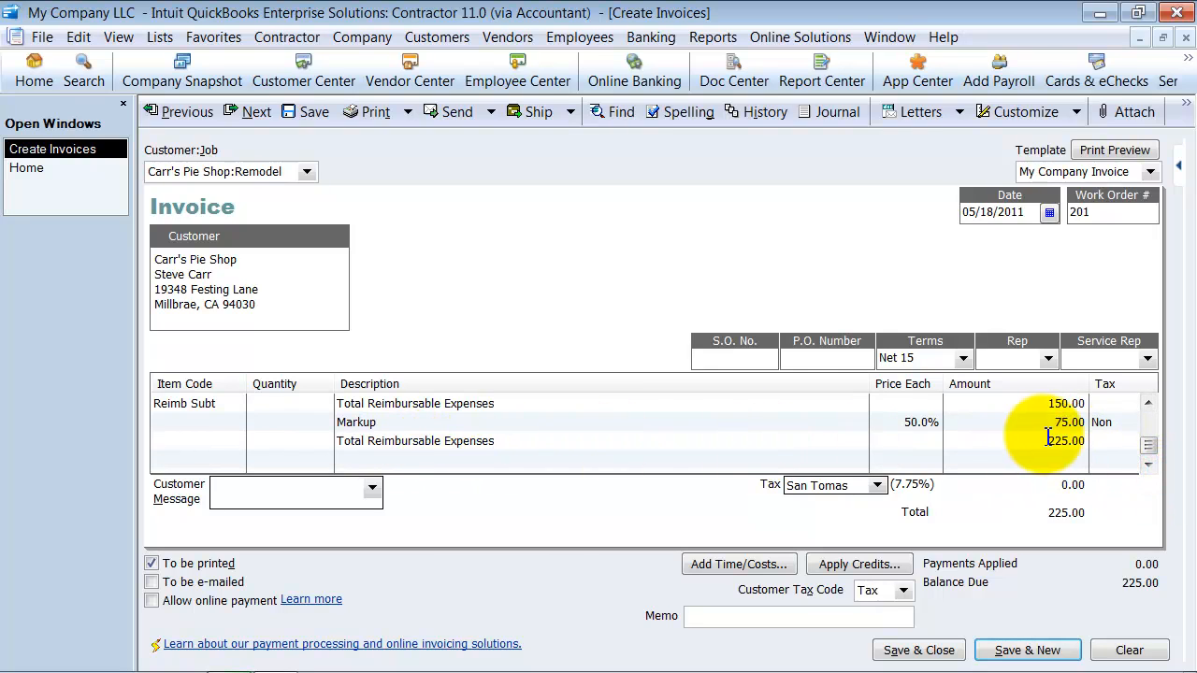
{"action": "left_click", "coordinate": [405, 111]}
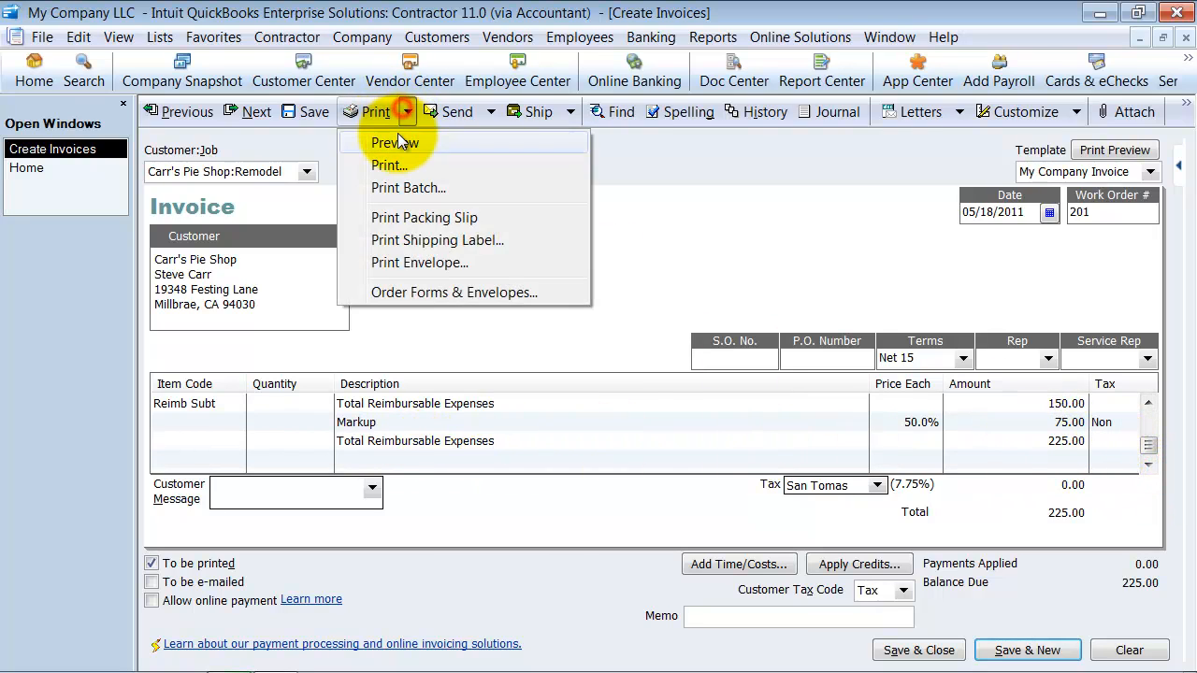
{"action": "left_click", "coordinate": [394, 142]}
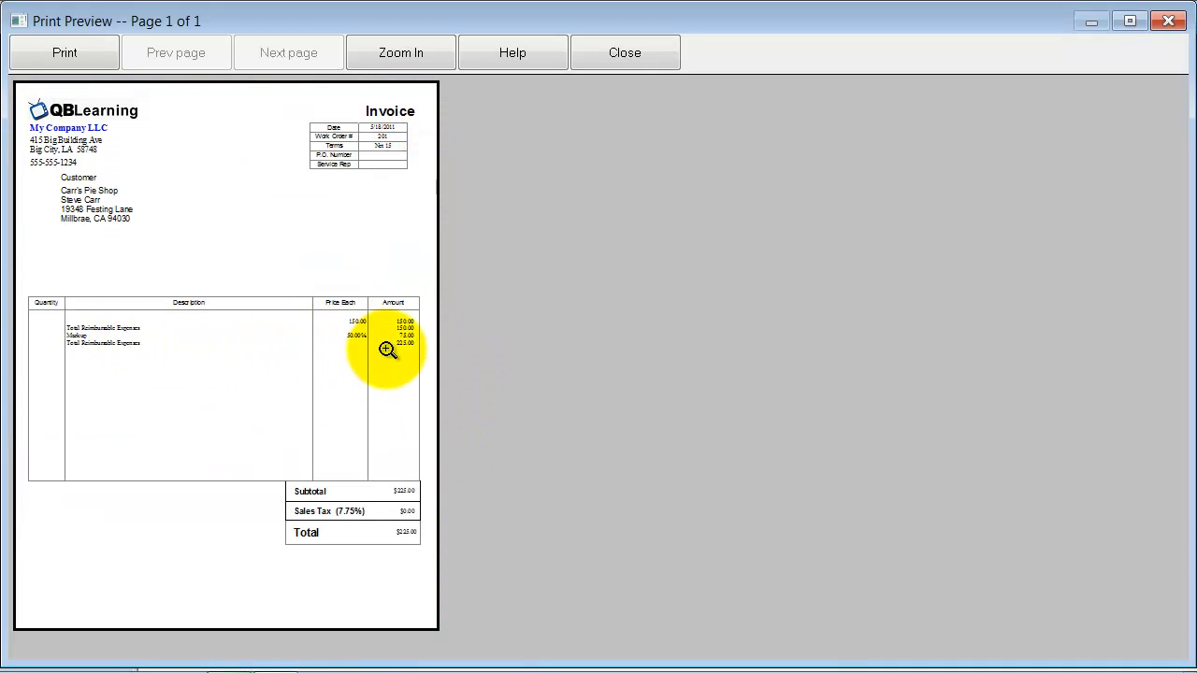
{"action": "left_click", "coordinate": [623, 52]}
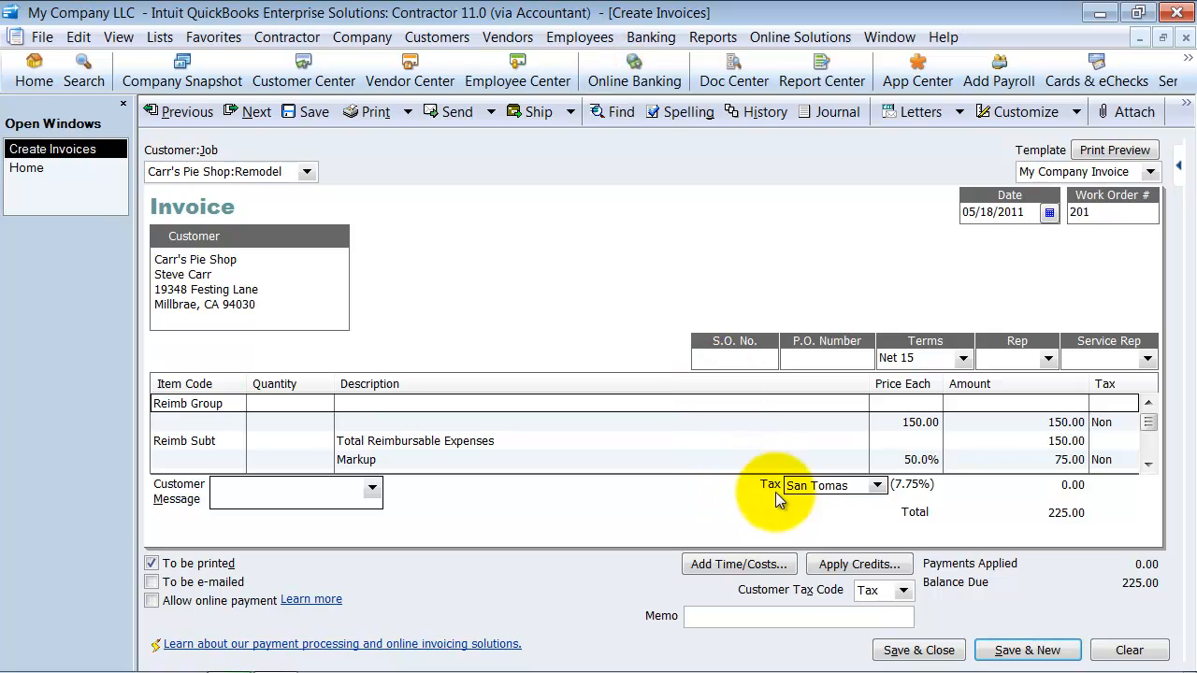
{"action": "left_click", "coordinate": [738, 564]}
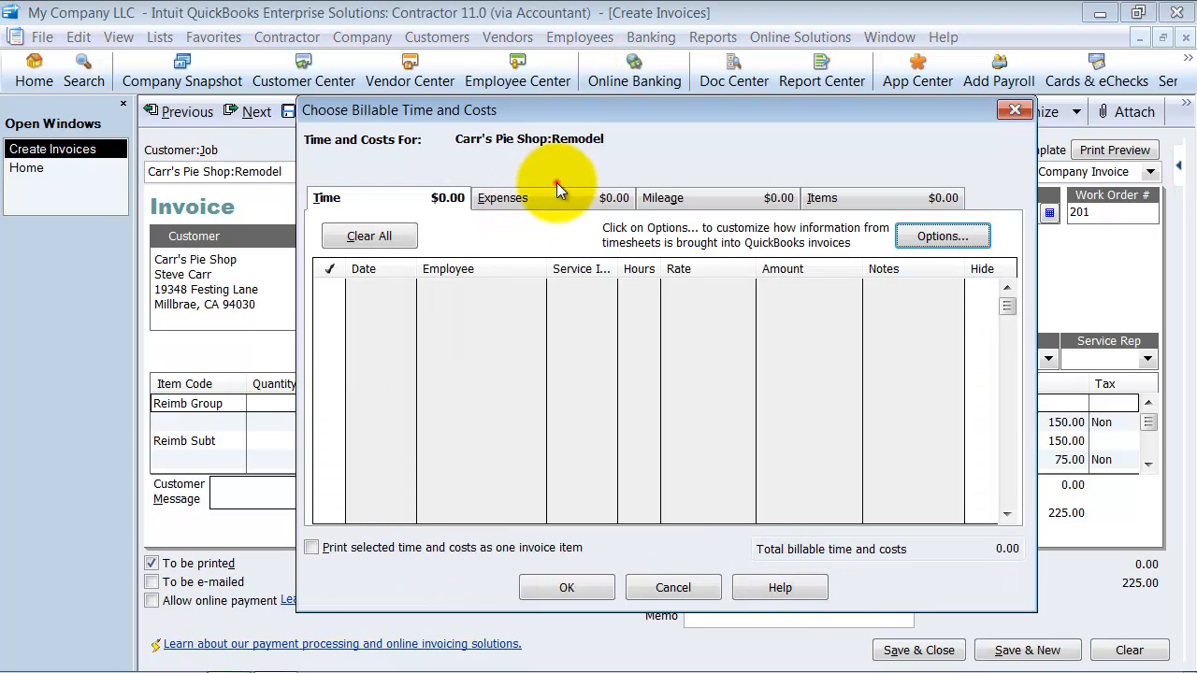
{"action": "left_click", "coordinate": [502, 197]}
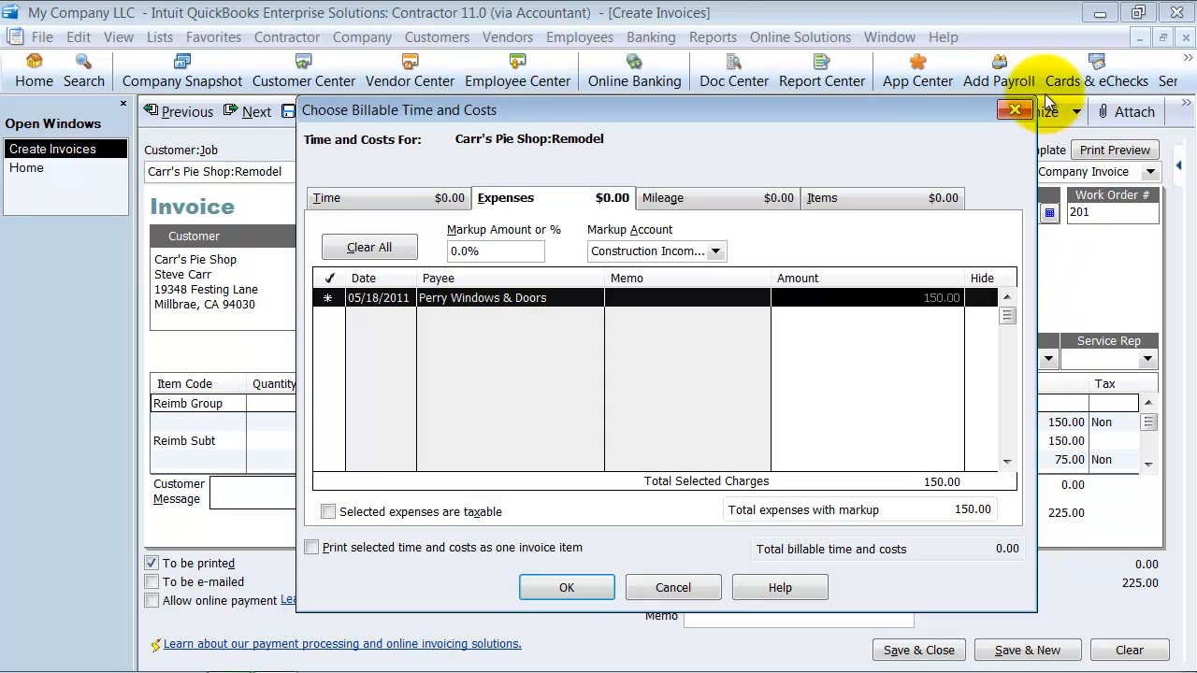
{"action": "left_click", "coordinate": [566, 587]}
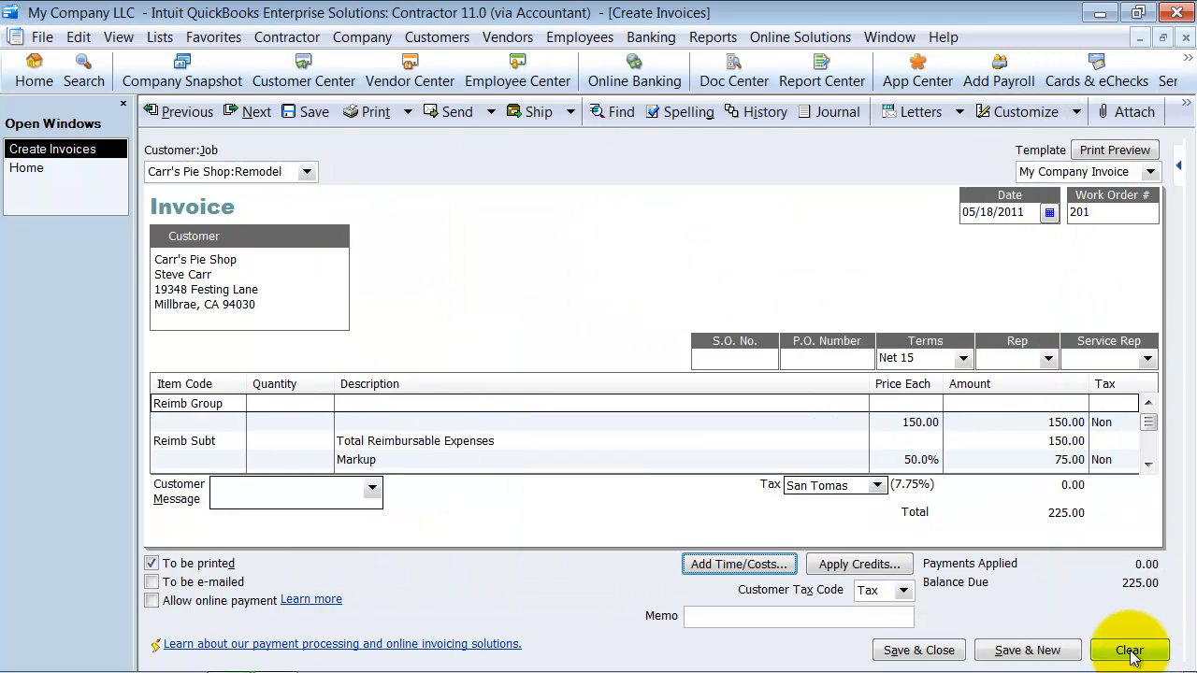
- Clear and rebuild the Carr's Pie Shop:Remodel invoice with 50.0% markup as one $225 item
{"action": "left_click", "coordinate": [1128, 650]}
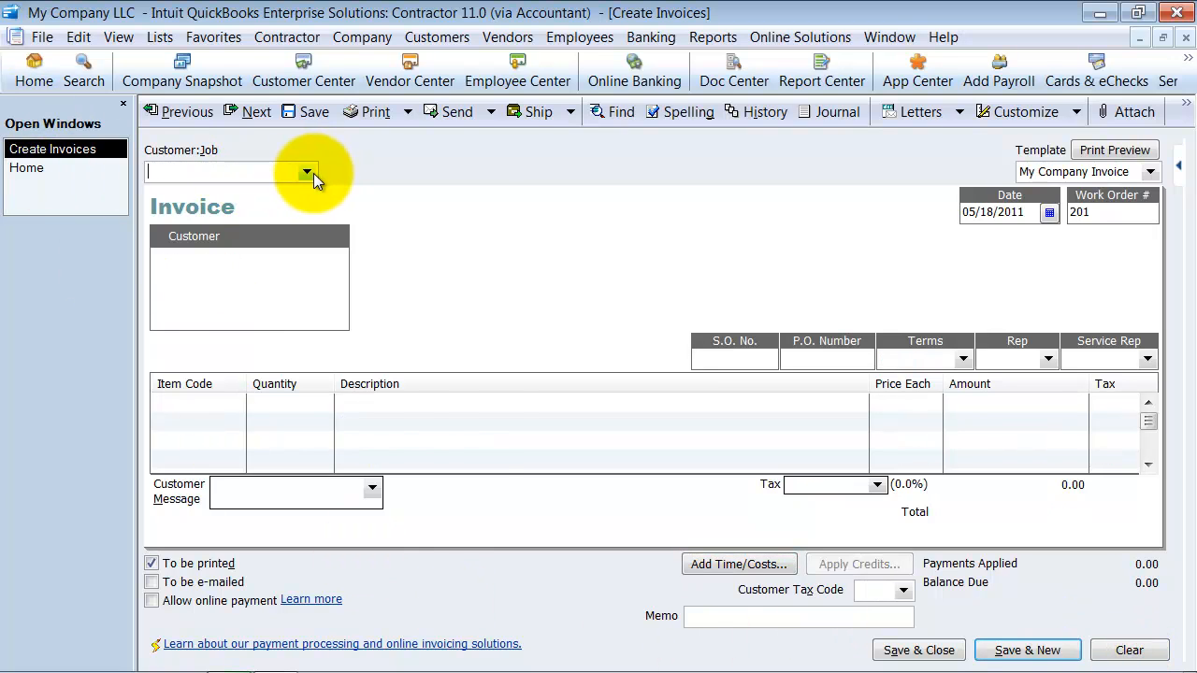
{"action": "left_click", "coordinate": [306, 172]}
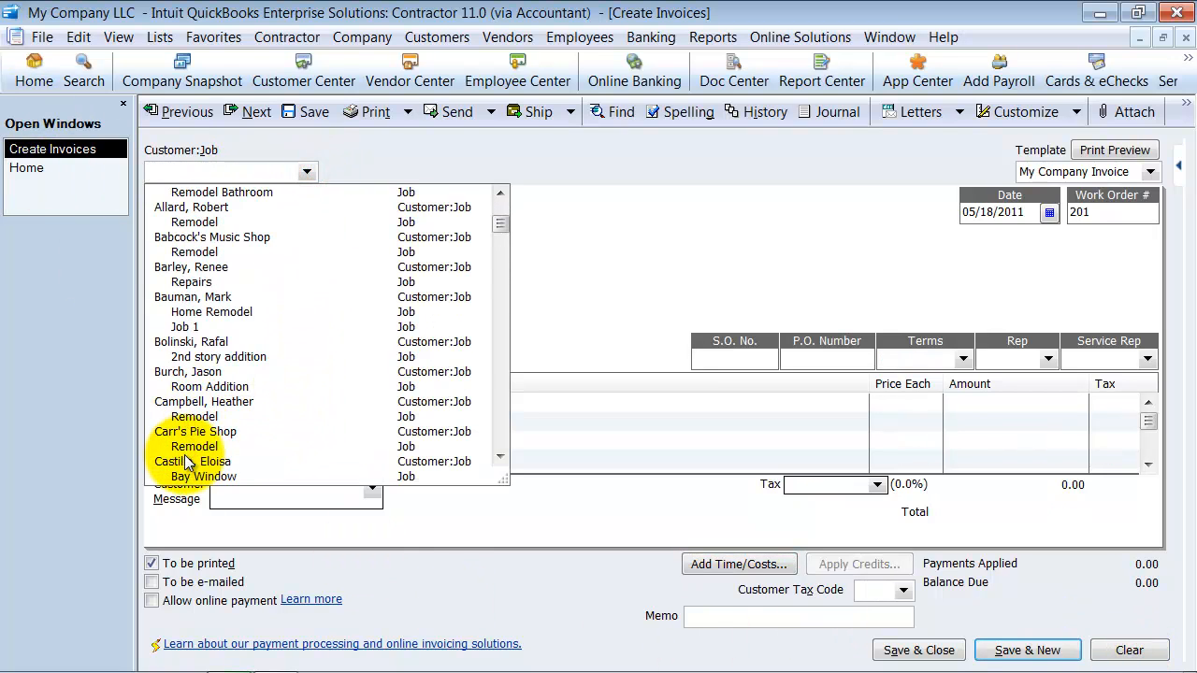
{"action": "left_click", "coordinate": [192, 461]}
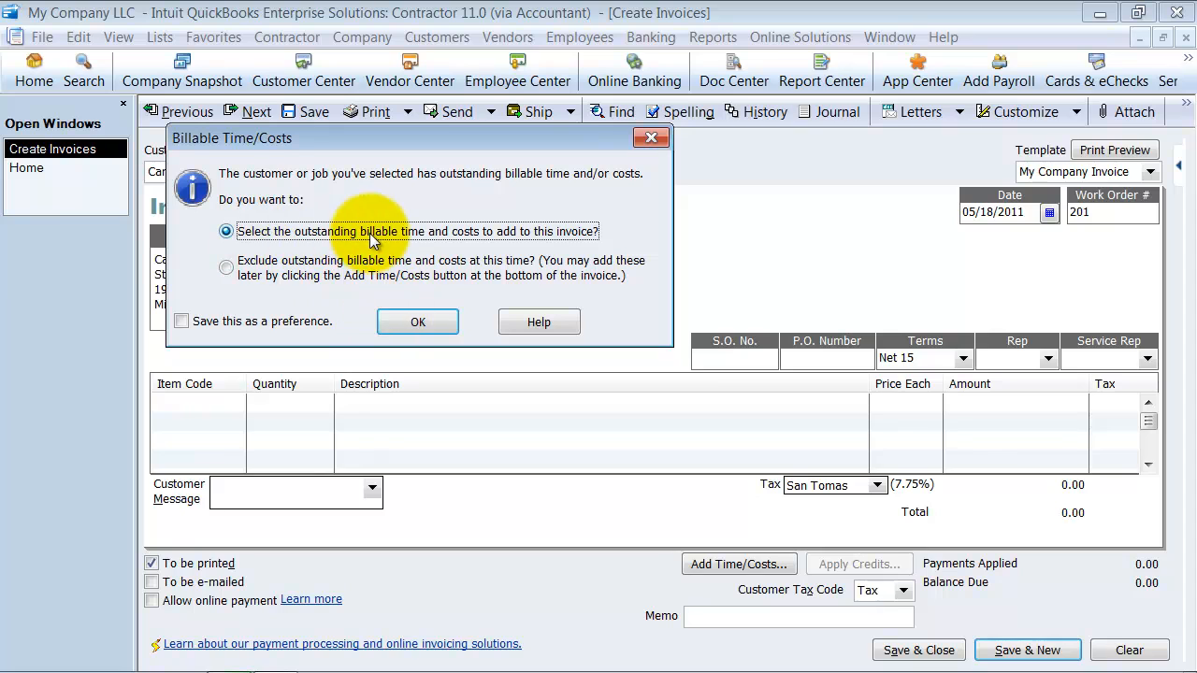
{"action": "left_click", "coordinate": [418, 321]}
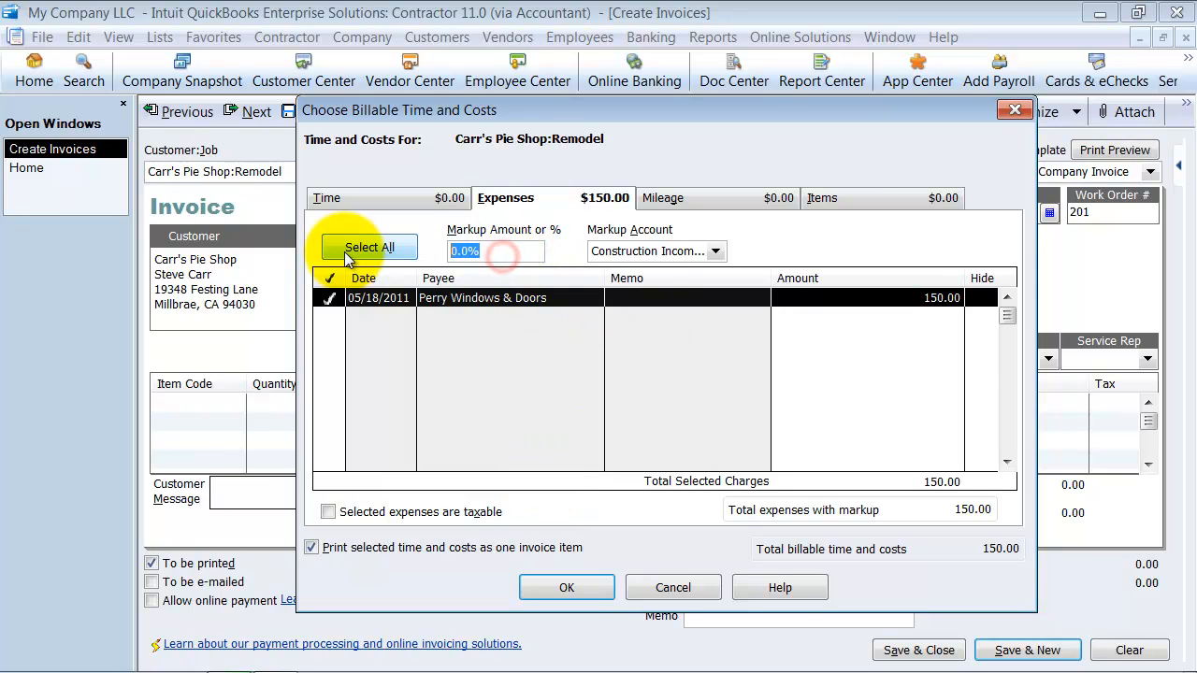
{"action": "type", "text": "50.0%"}
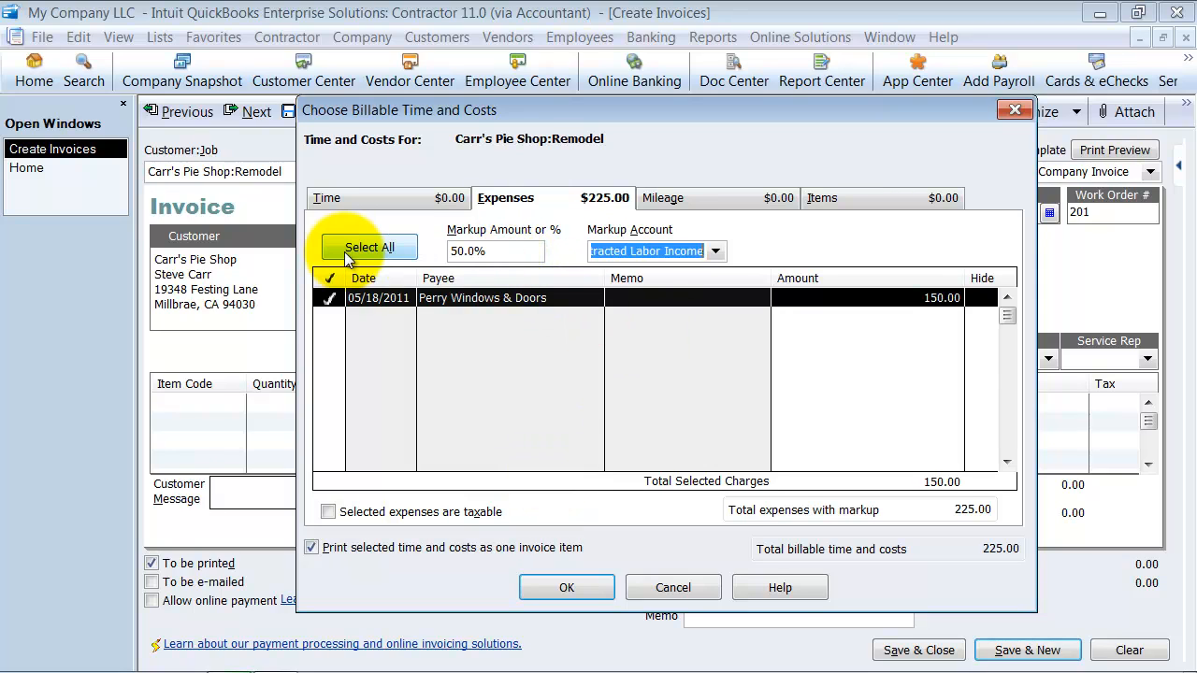
{"action": "left_click", "coordinate": [566, 587]}
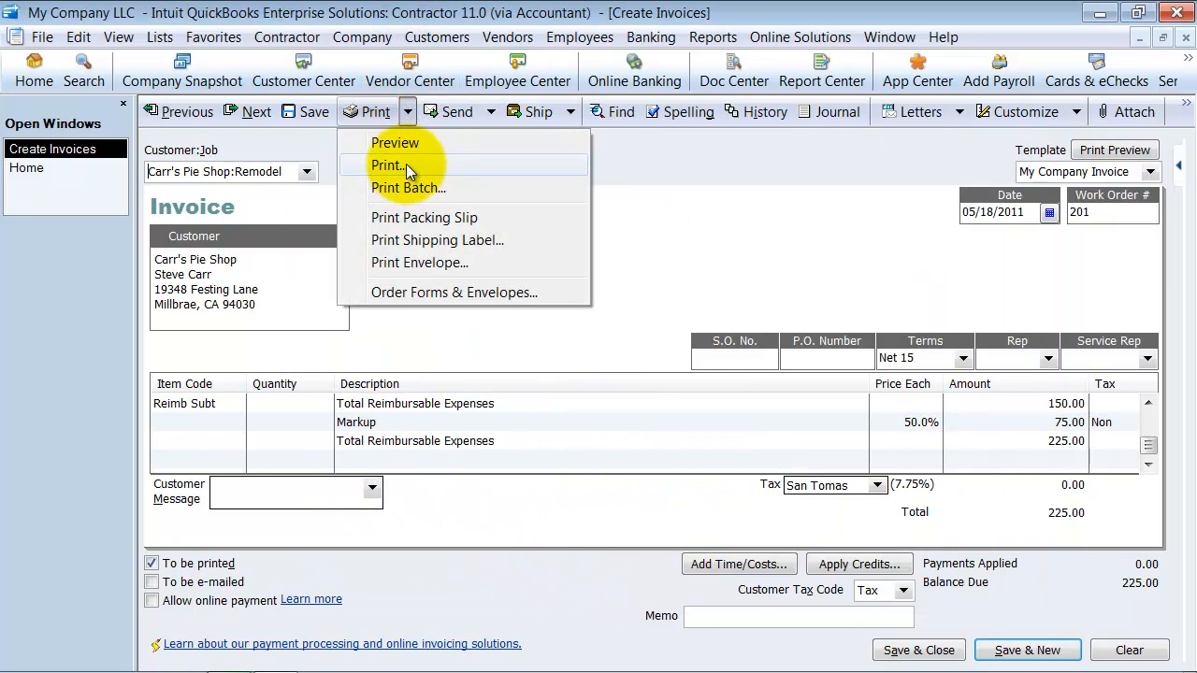
- Preview the invoice's single $225 reimbursable line, then save and close it
{"action": "left_click", "coordinate": [394, 142]}
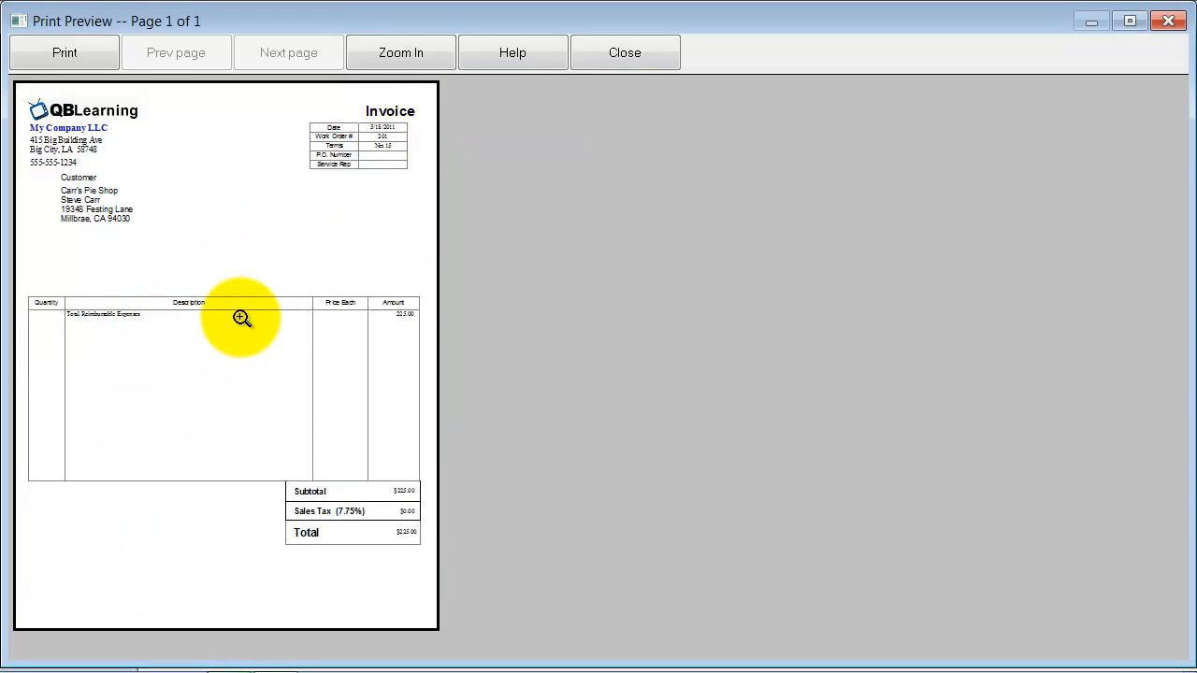
{"action": "mouse_move", "coordinate": [342, 311]}
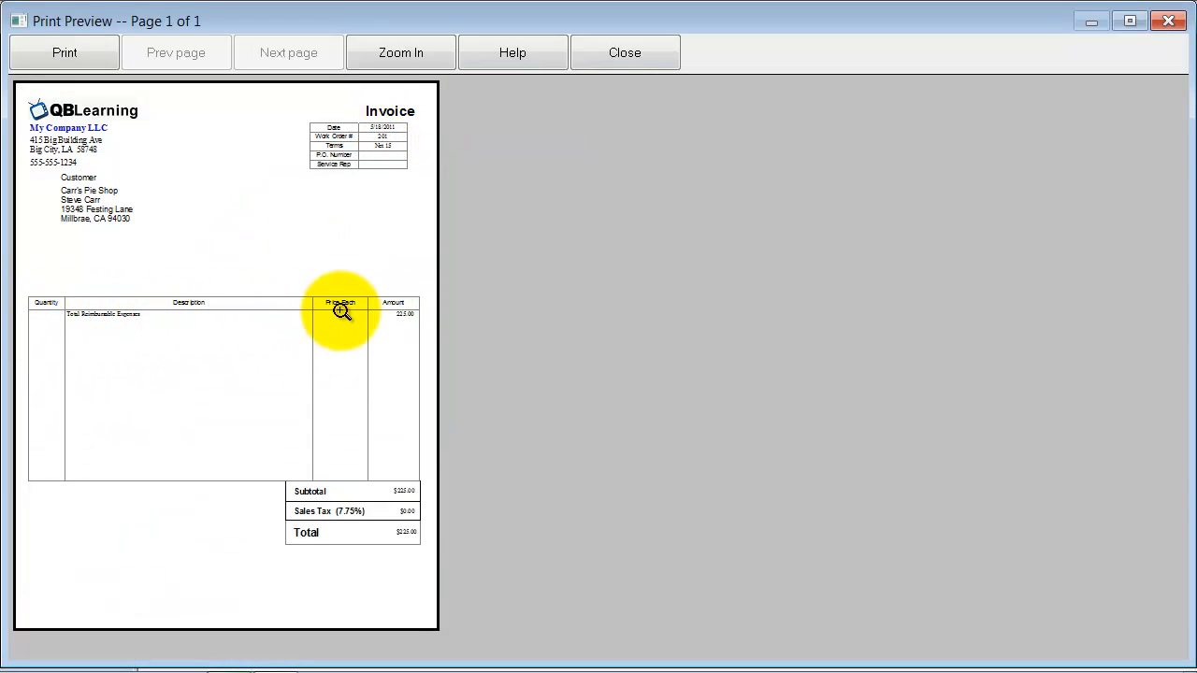
{"action": "left_click", "coordinate": [625, 52]}
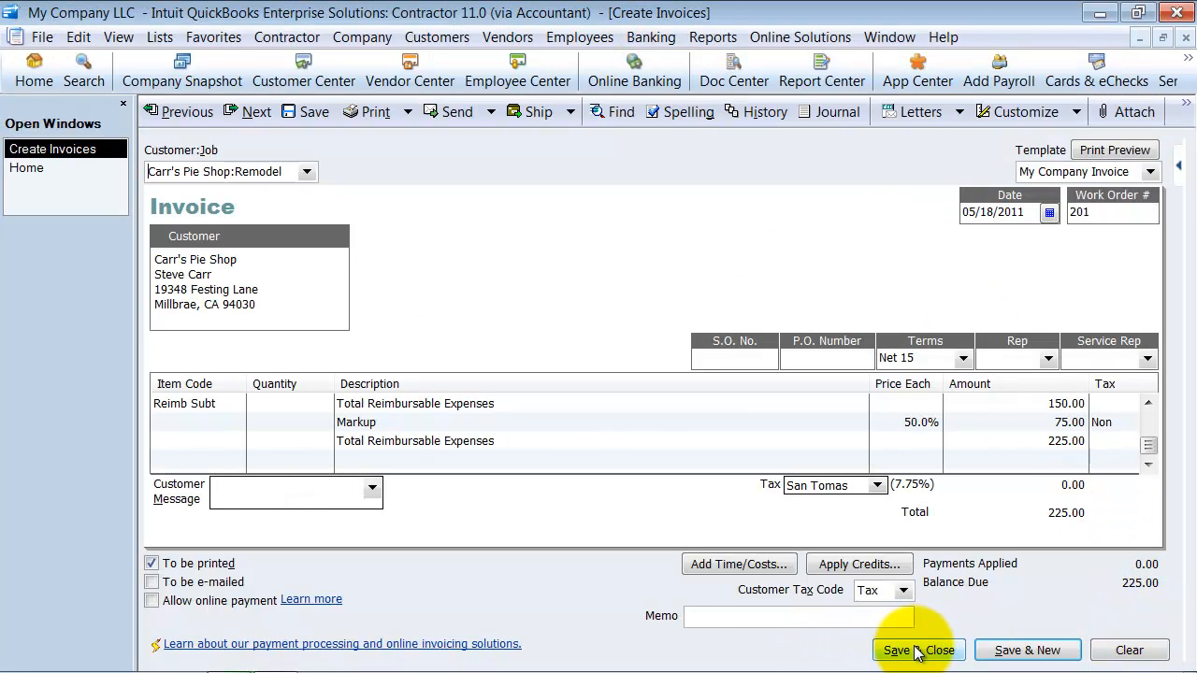
{"action": "left_click", "coordinate": [919, 650]}
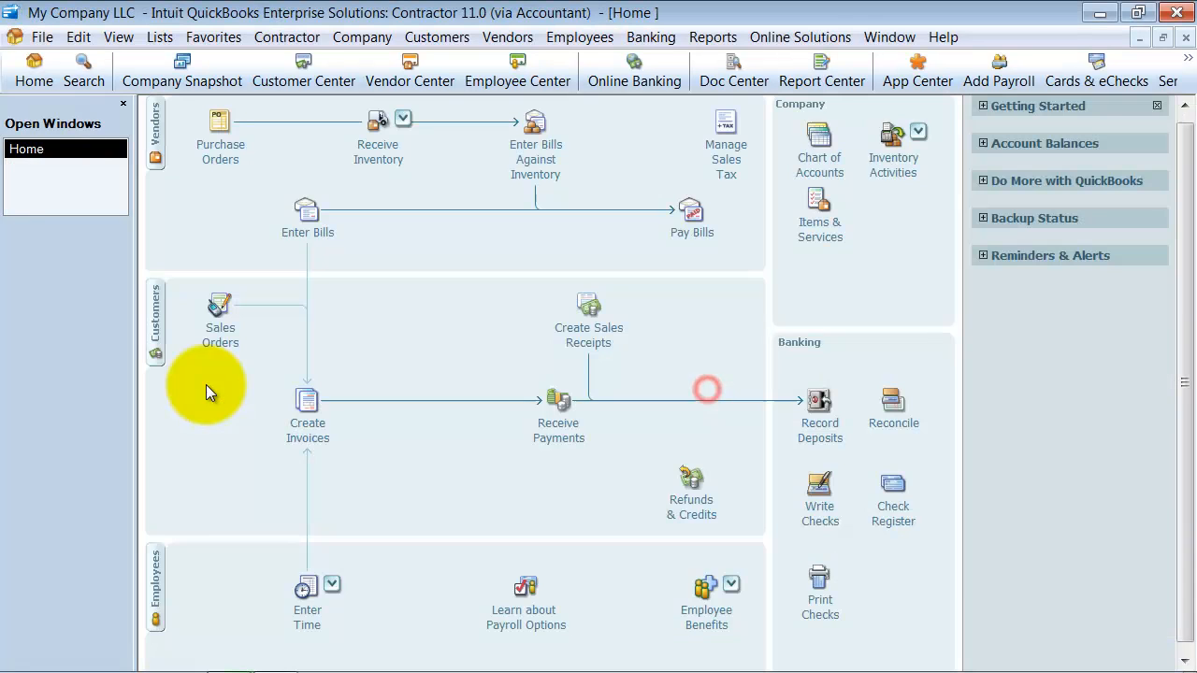
{"action": "mouse_move", "coordinate": [306, 220]}
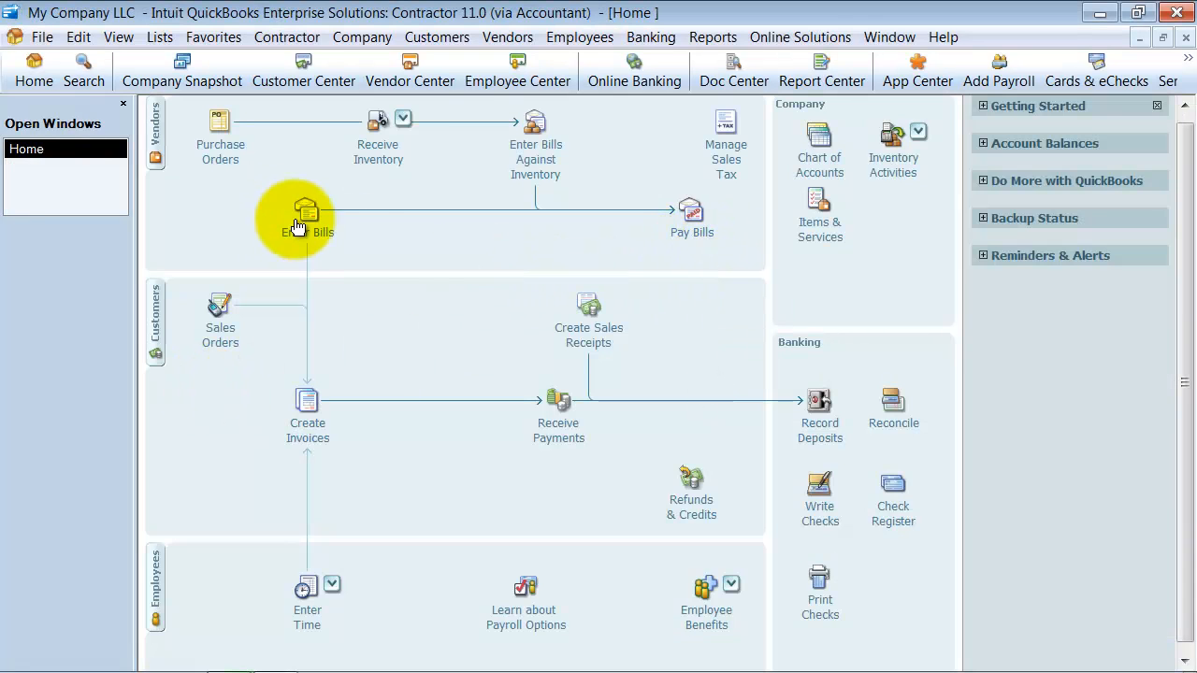
{"action": "mouse_move", "coordinate": [579, 37]}
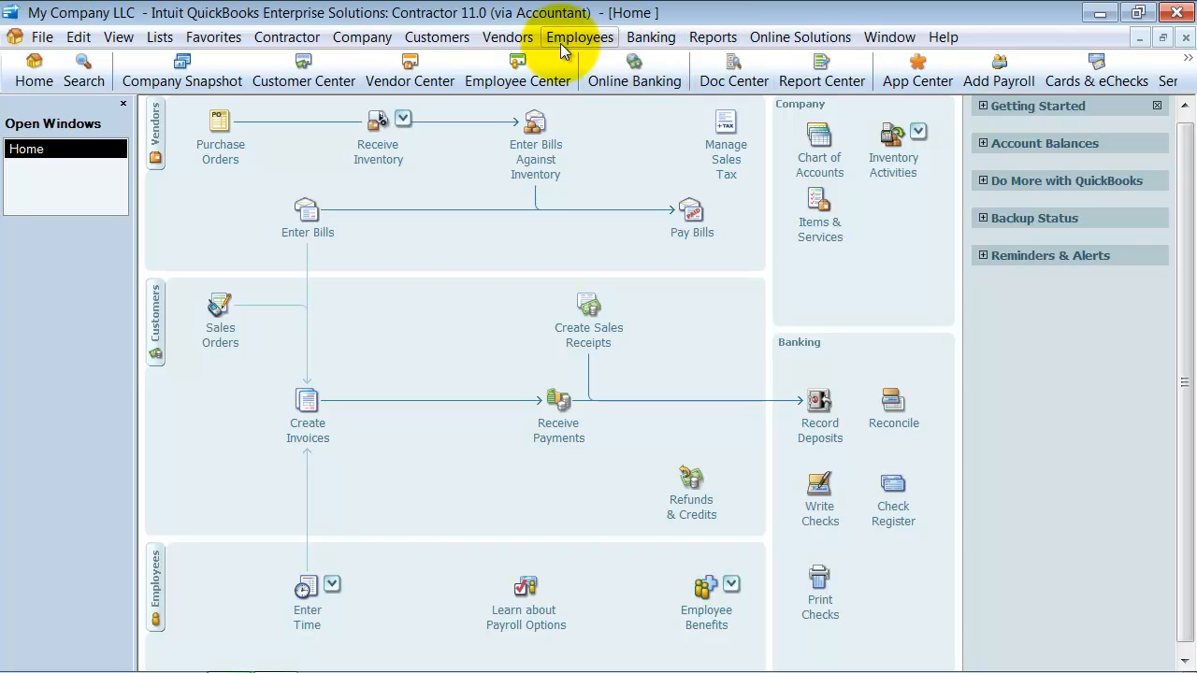
{"action": "left_click", "coordinate": [578, 37]}
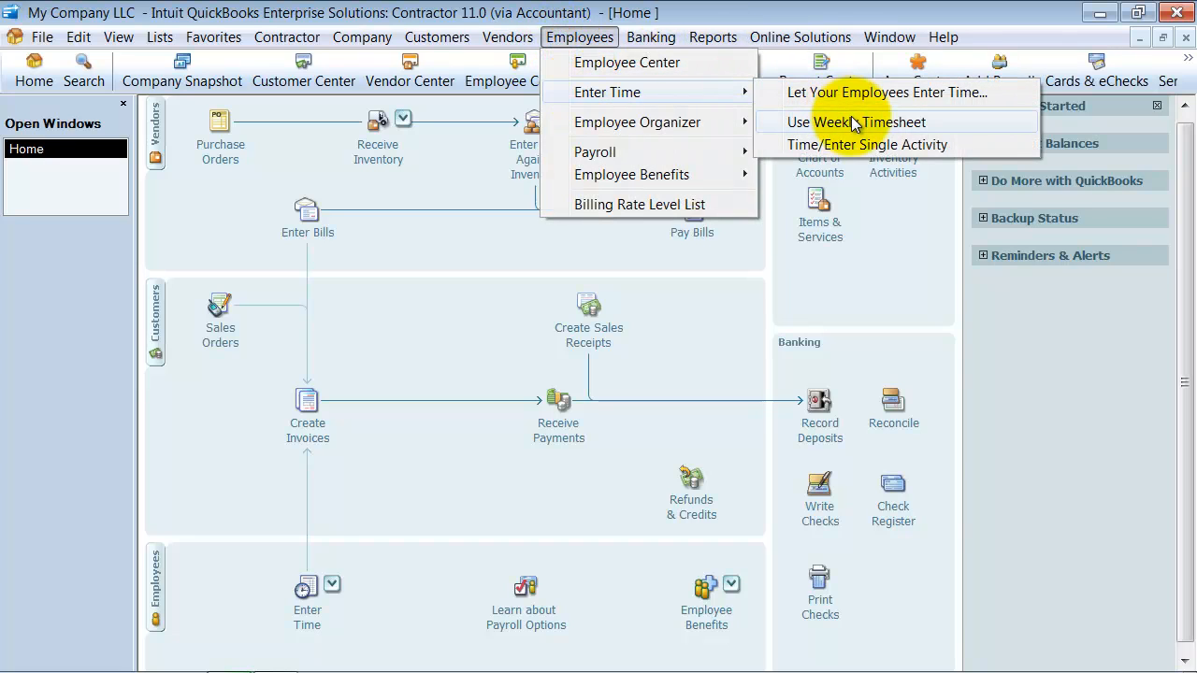
{"action": "left_click", "coordinate": [852, 122]}
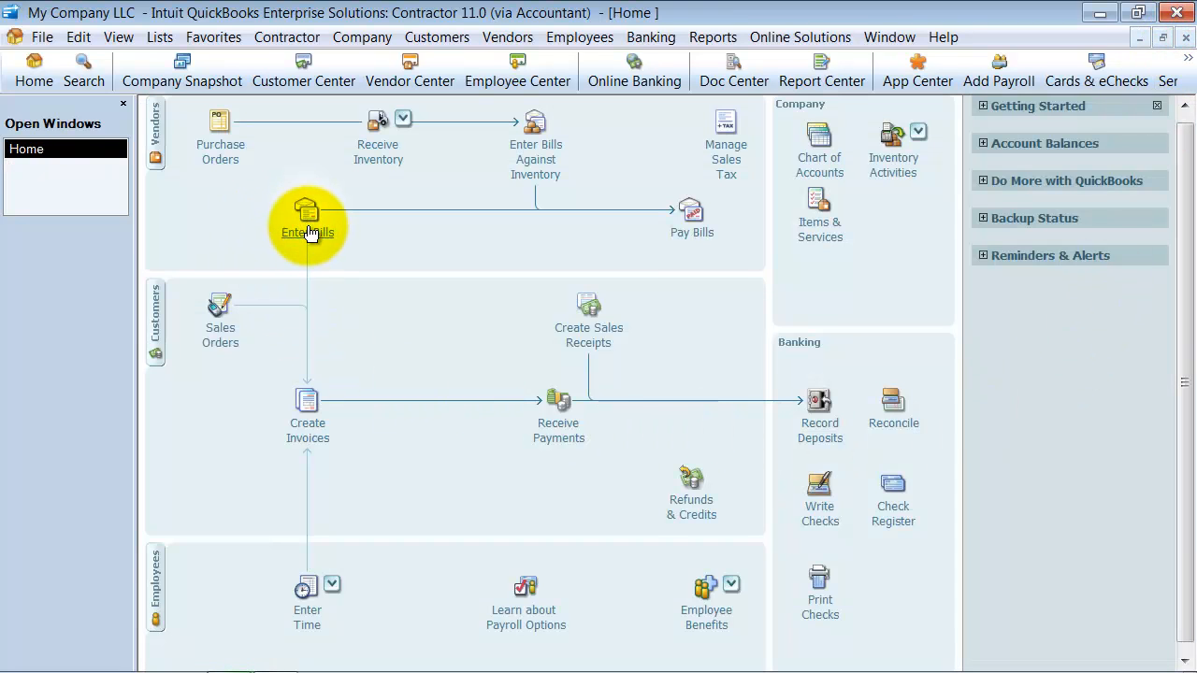
{"action": "left_click", "coordinate": [307, 215]}
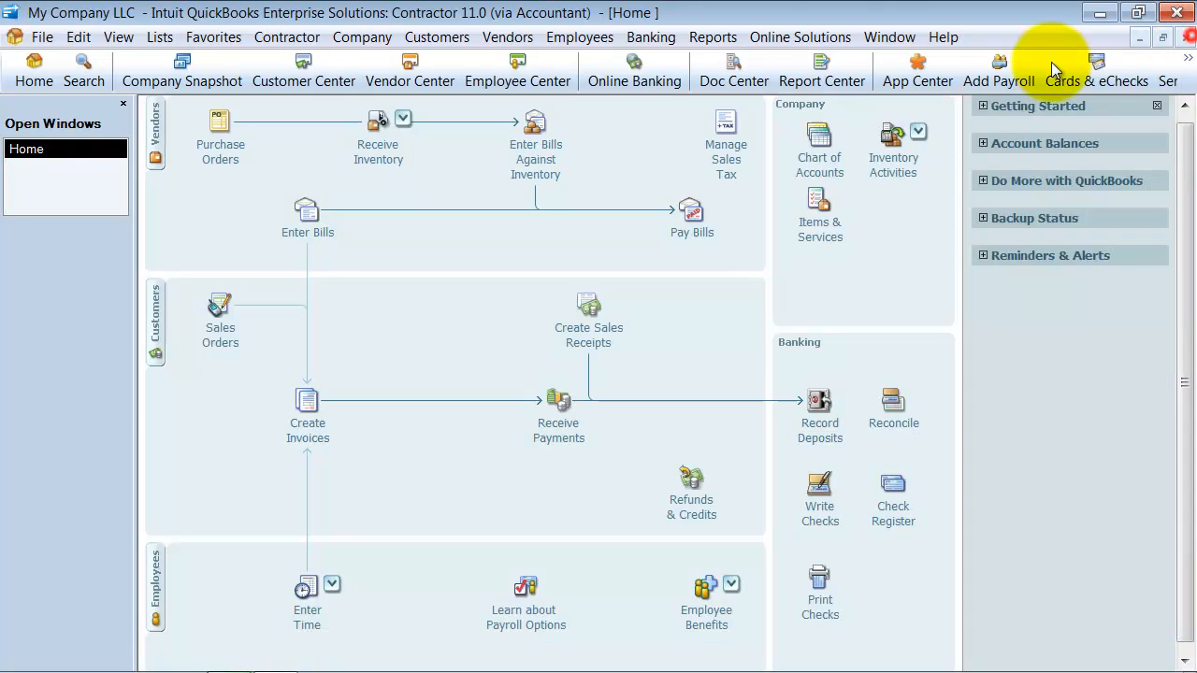
- Open a blank Enter Vehicle Mileage form from the Company menu
{"action": "left_click", "coordinate": [361, 36]}
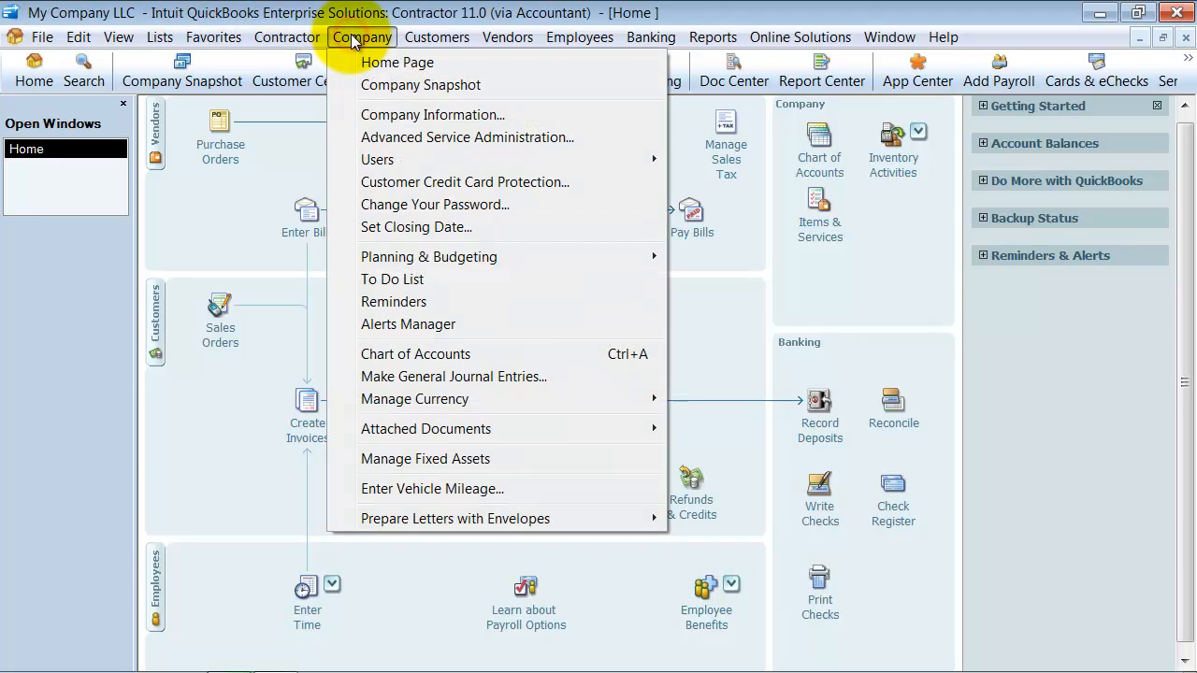
{"action": "left_click", "coordinate": [432, 489]}
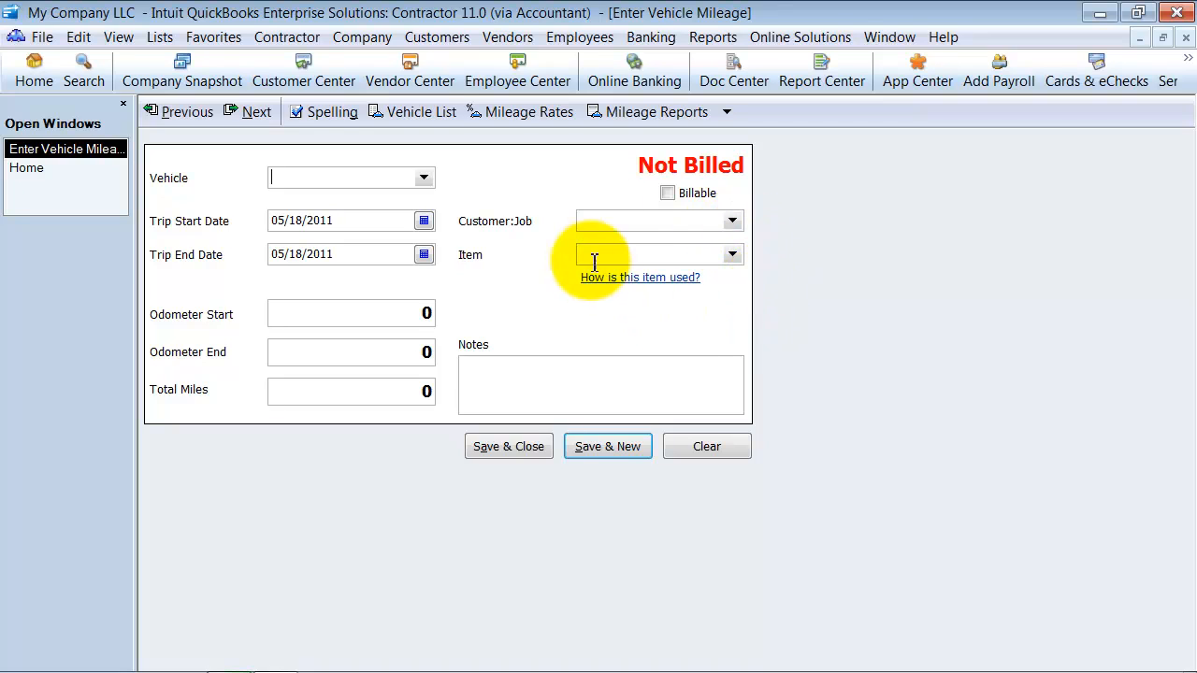
{"action": "mouse_move", "coordinate": [766, 248]}
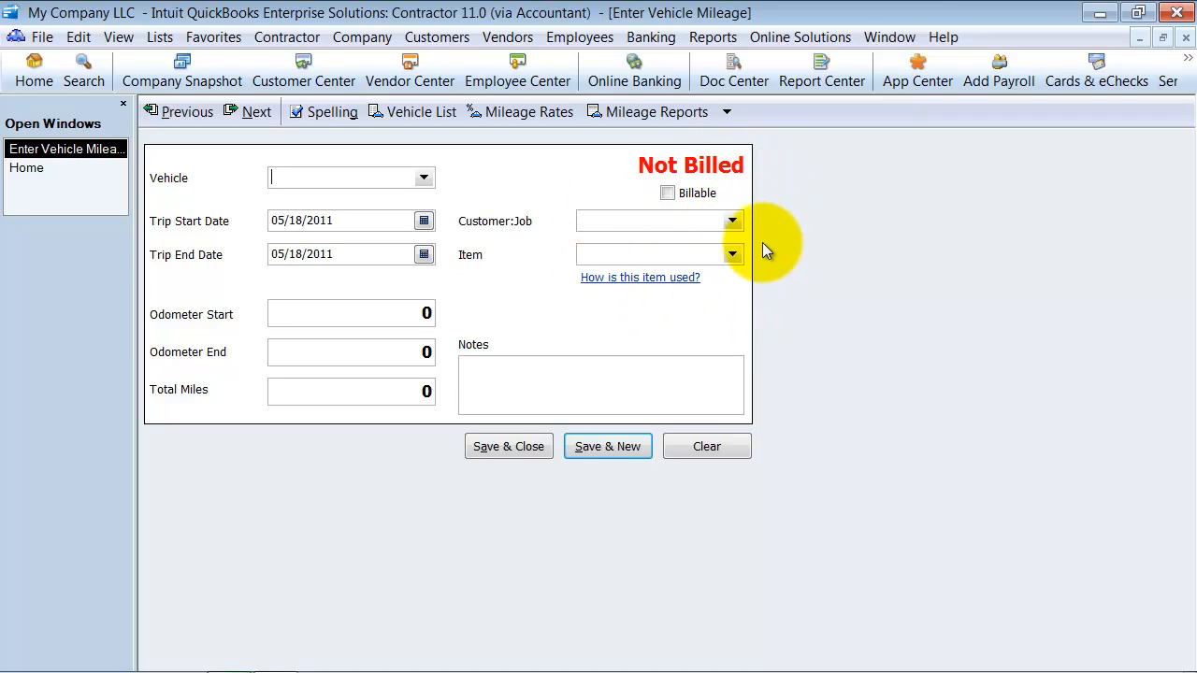
{"action": "mouse_move", "coordinate": [808, 234]}
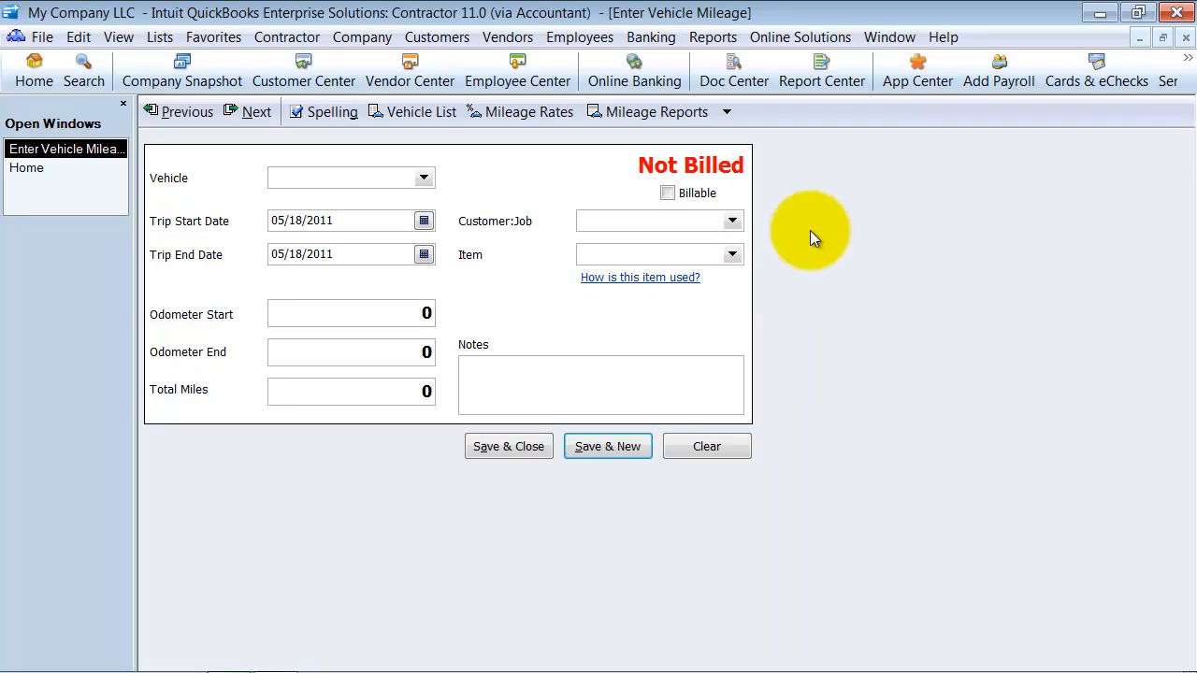